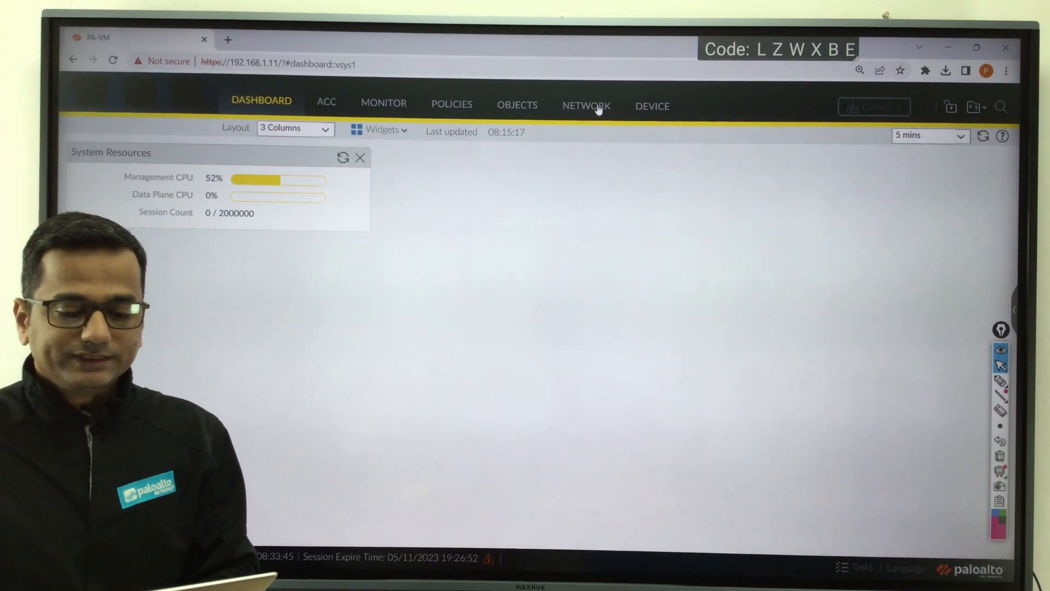
Open Network > Interfaces and bring up the ethernet1/1 settings, currently type Tap.
left_click(587, 106)
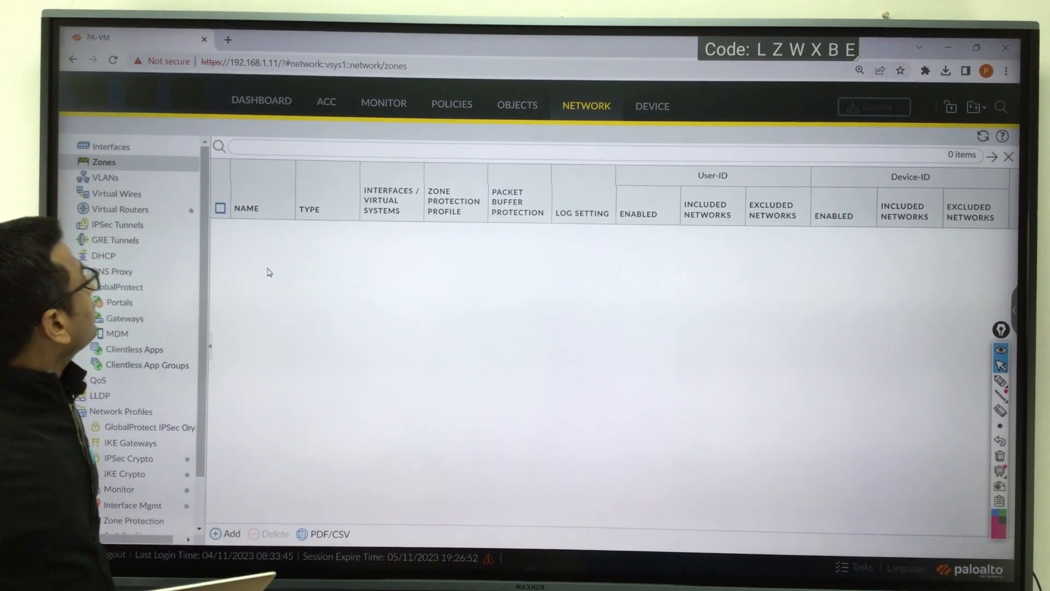
left_click(102, 146)
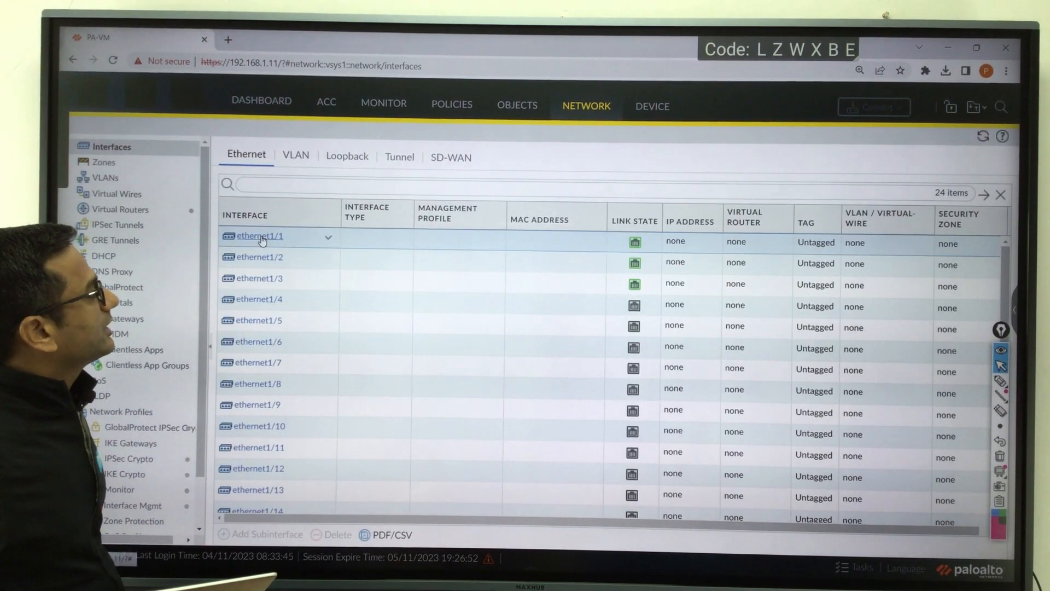
left_click(259, 237)
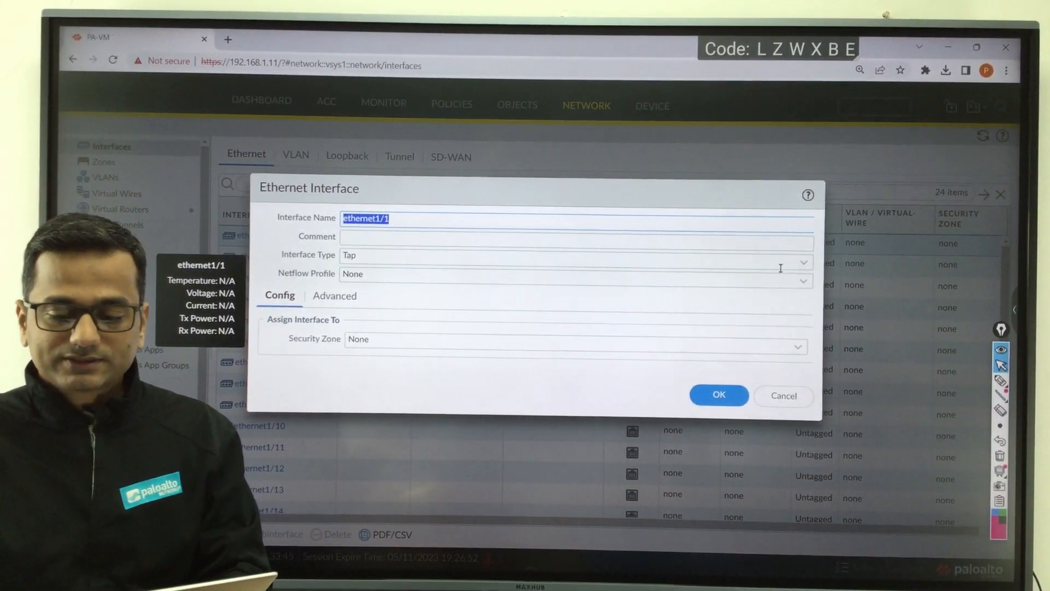
Set ethernet1/1 to Layer3 and assign it a new security zone named lan.
left_click(805, 264)
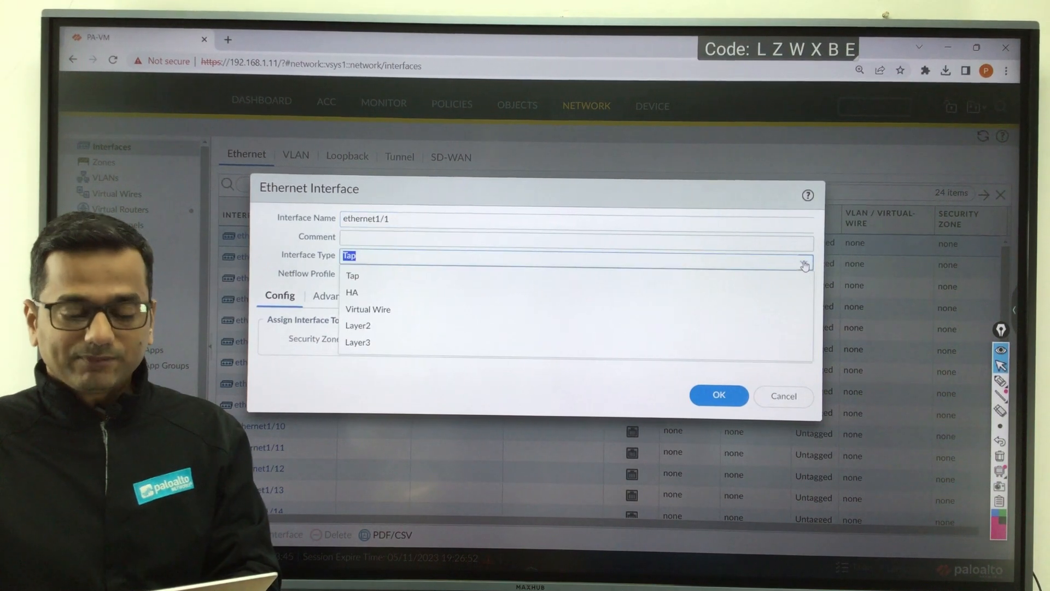
left_click(357, 342)
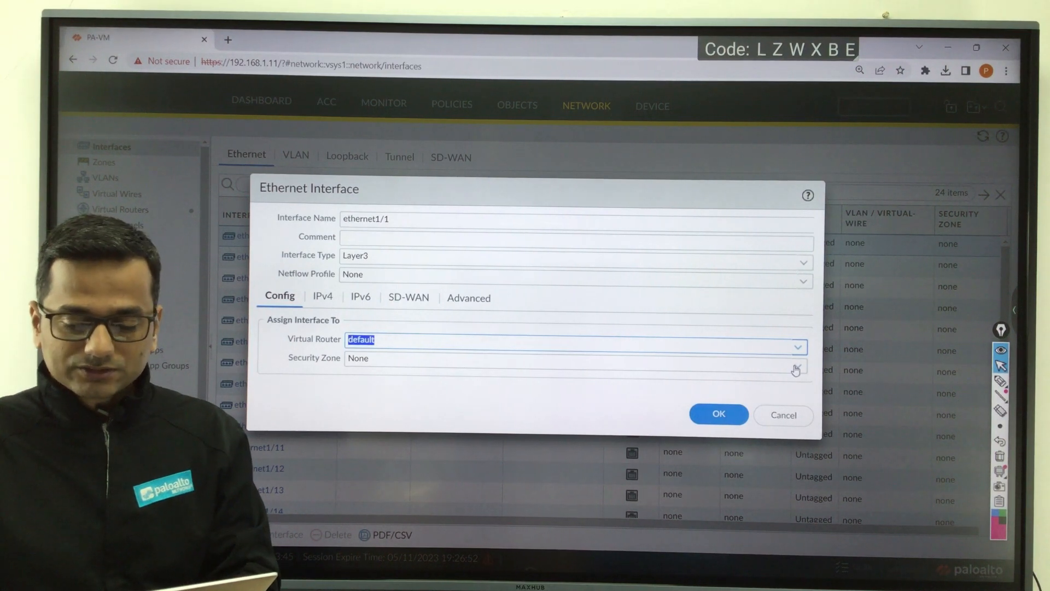
left_click(796, 368)
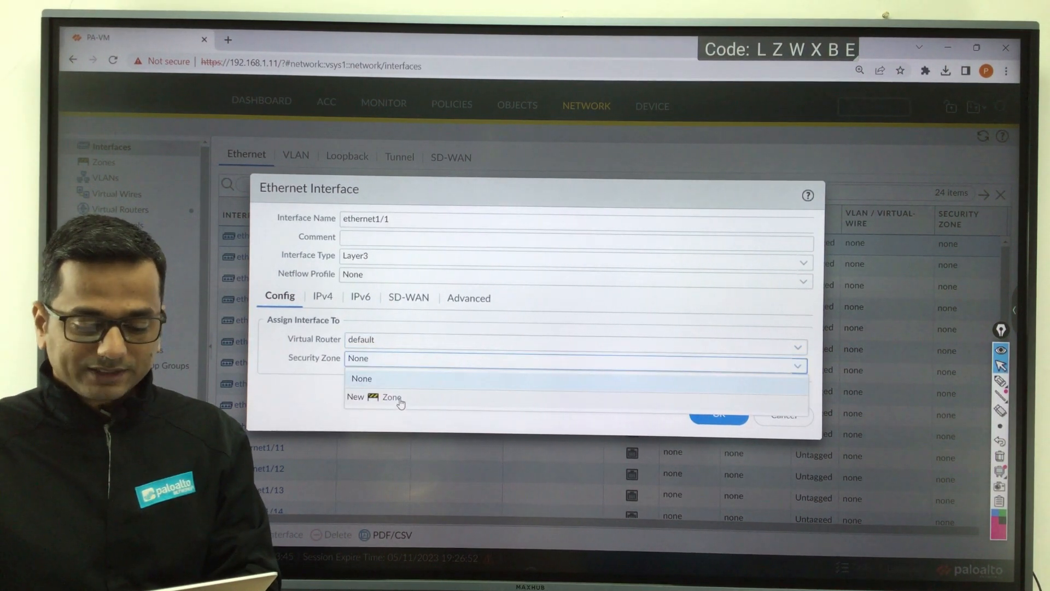
left_click(377, 397)
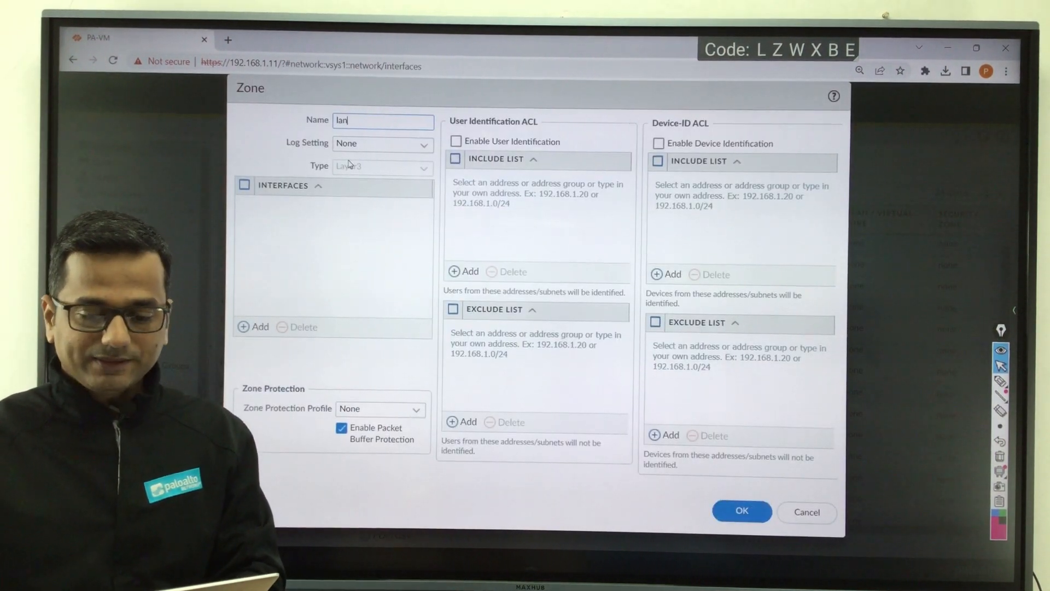
left_click(742, 511)
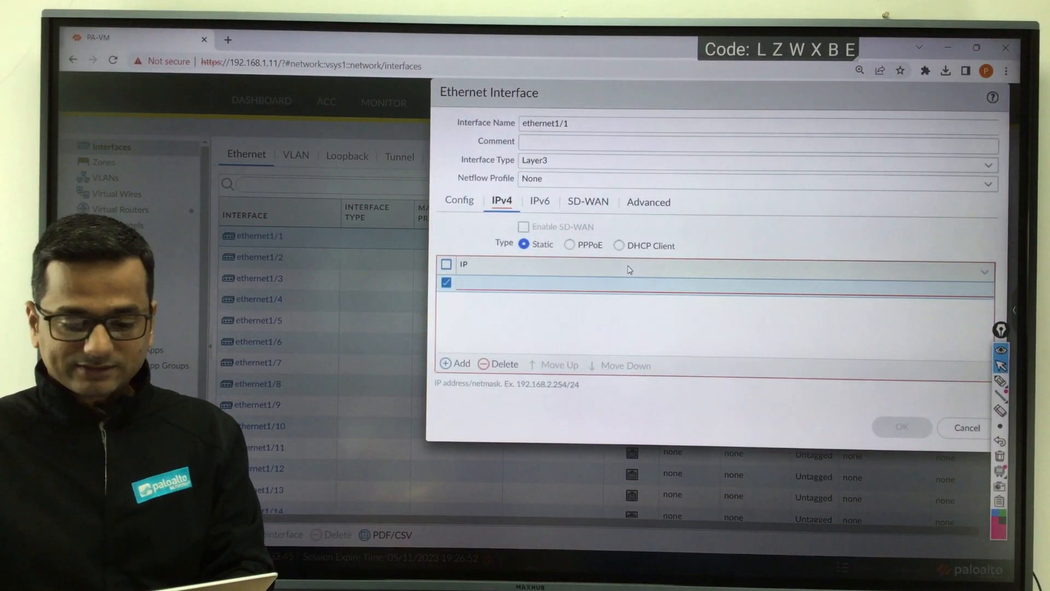
Enter IPv4 addresses 10.1.10.1/24 and 10.1.11.1/24 on ethernet1/1 and save.
type("10.1.10.1/24")
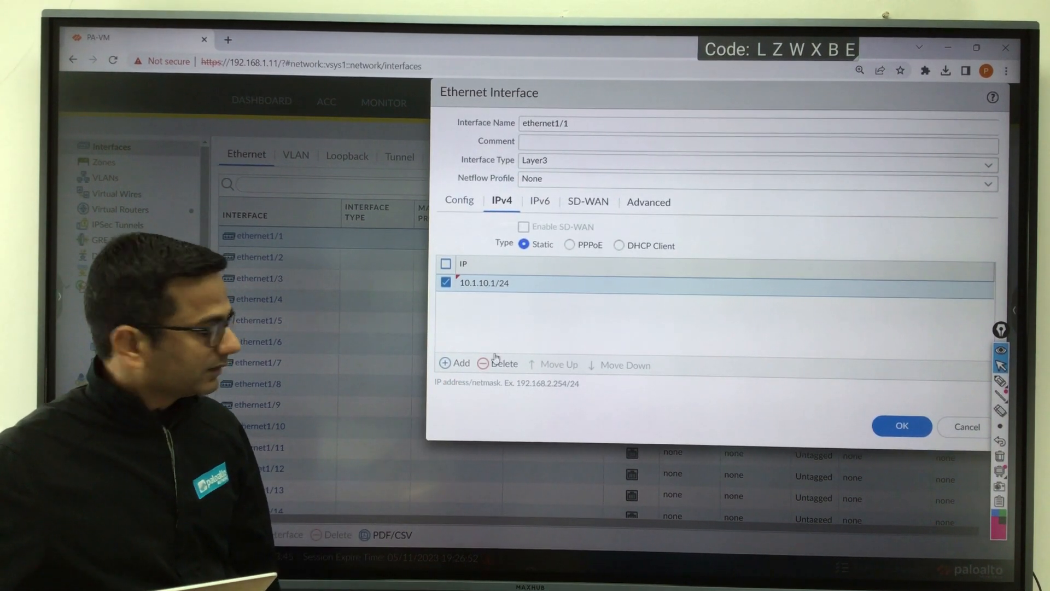
left_click(455, 363)
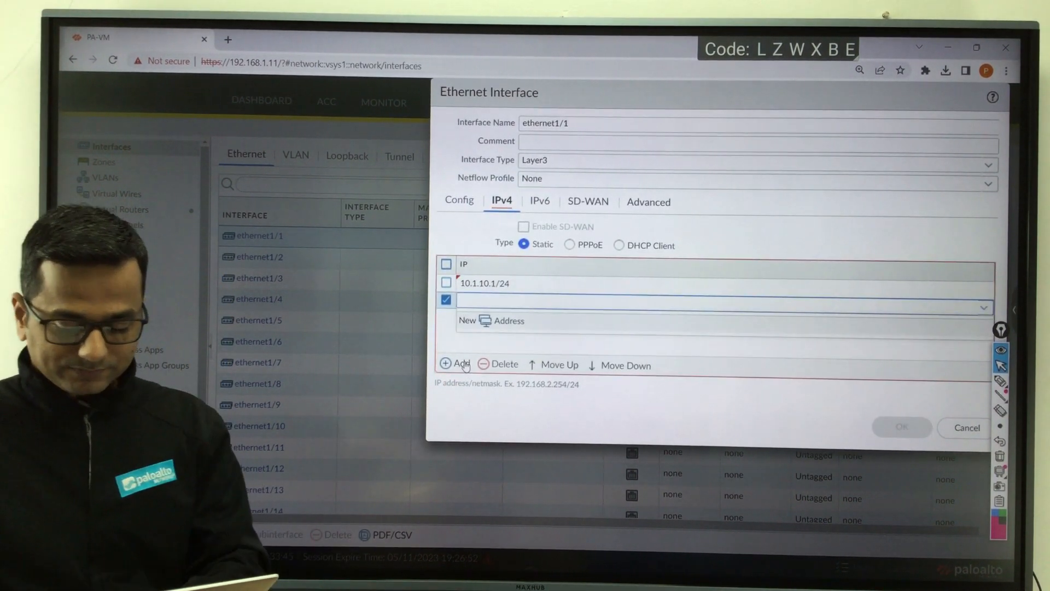
type("10.1.11.1/24")
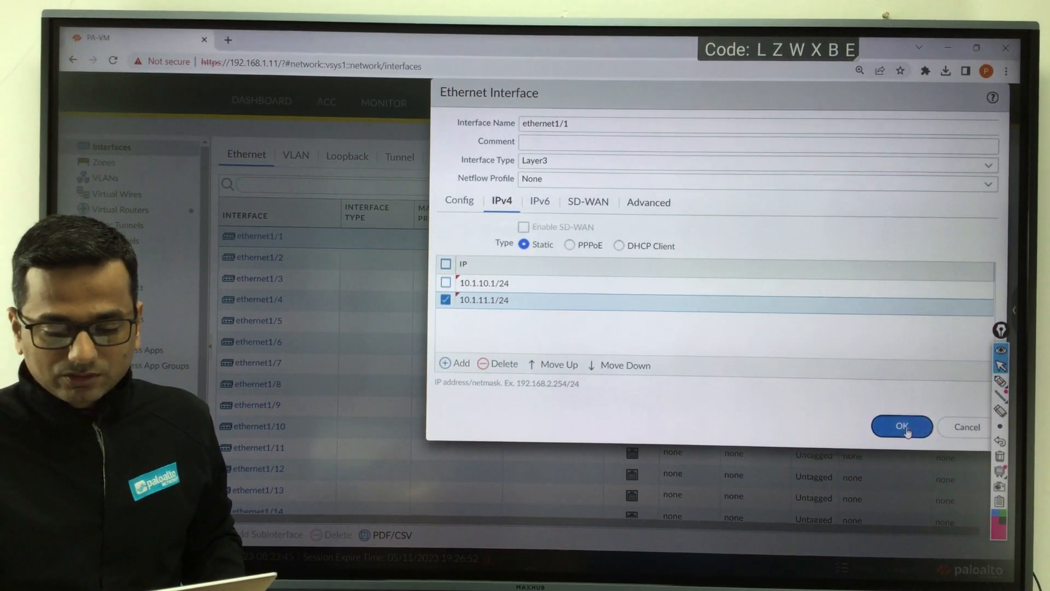
left_click(903, 425)
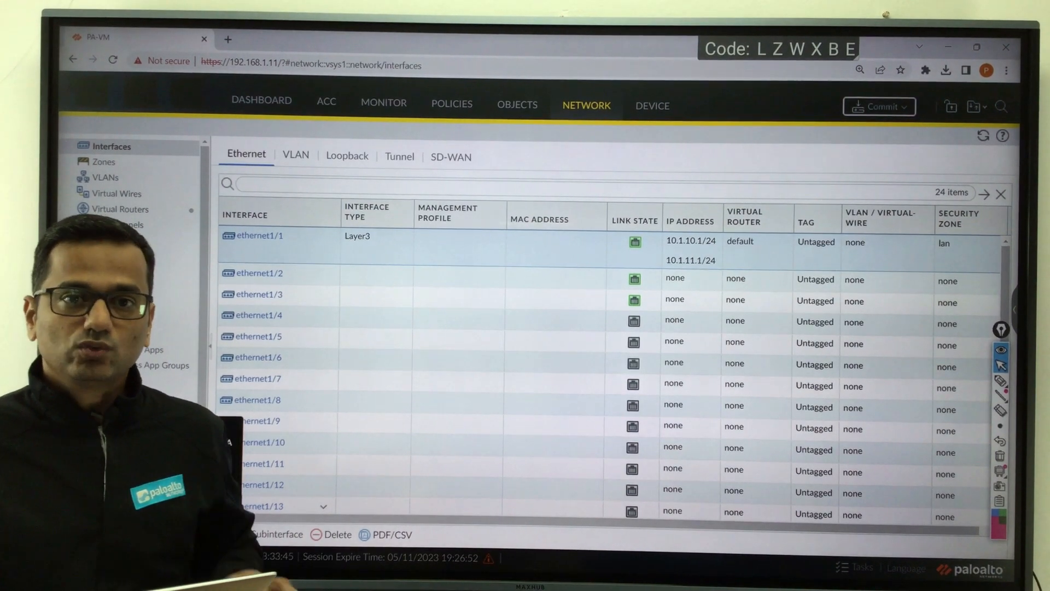
Reopen ethernet1/1, set Management Profile to lan-mgmt-profile, and begin a commit.
scroll("down", 3)
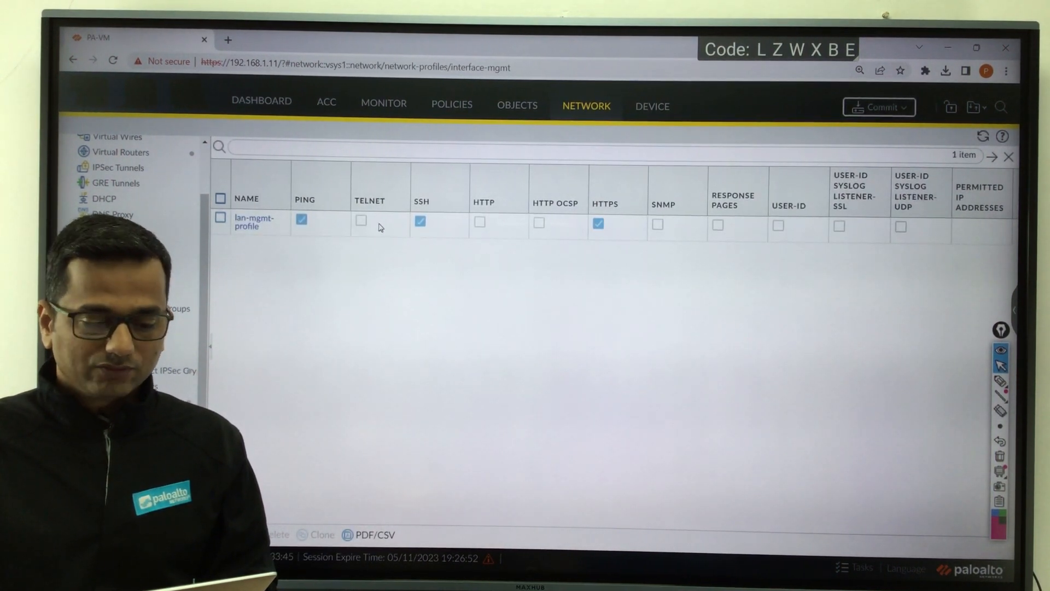
left_click(108, 146)
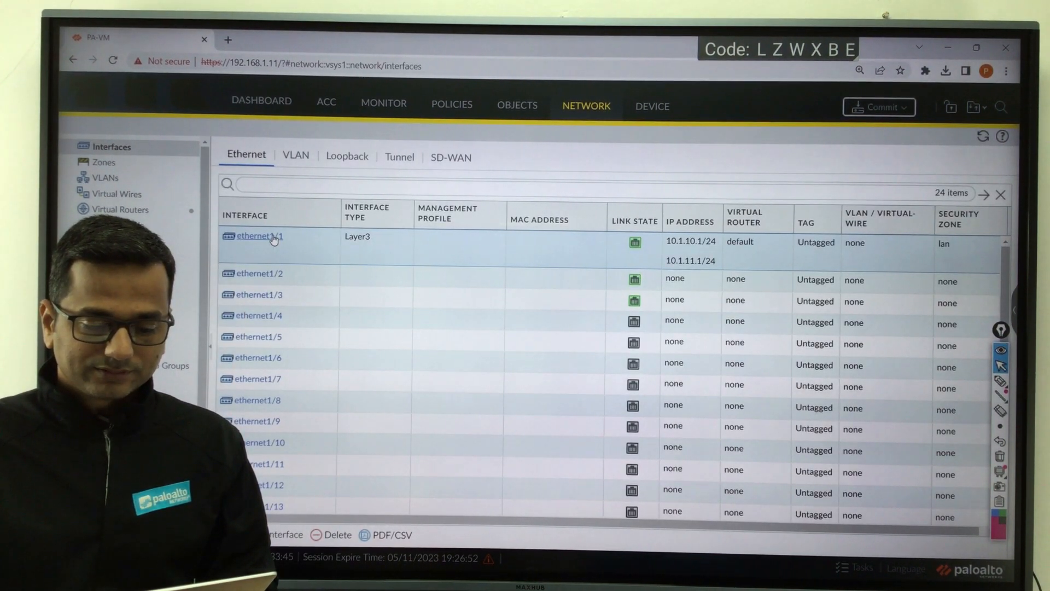
left_click(257, 236)
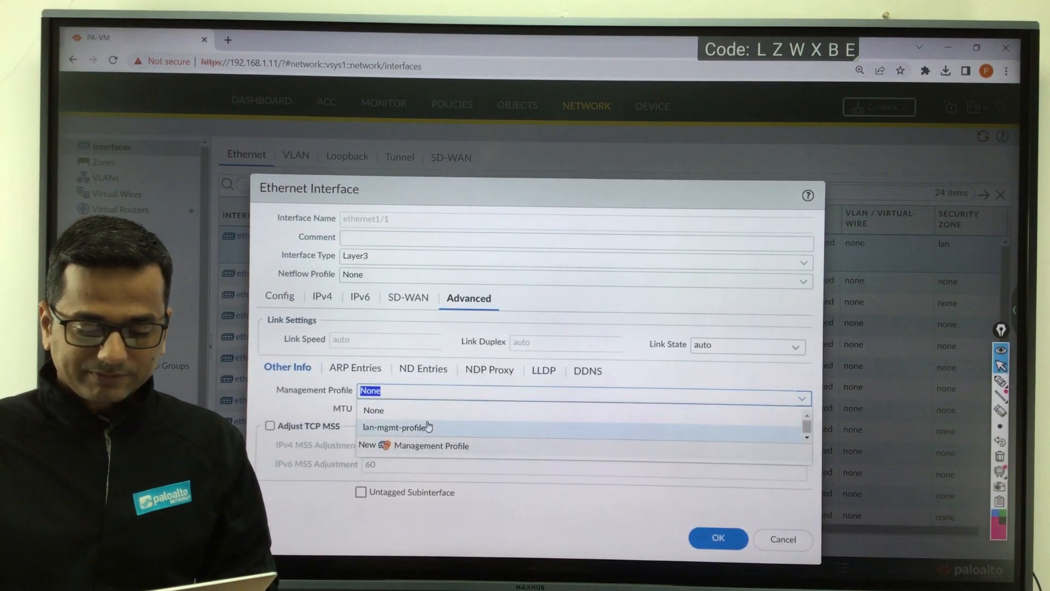
left_click(395, 427)
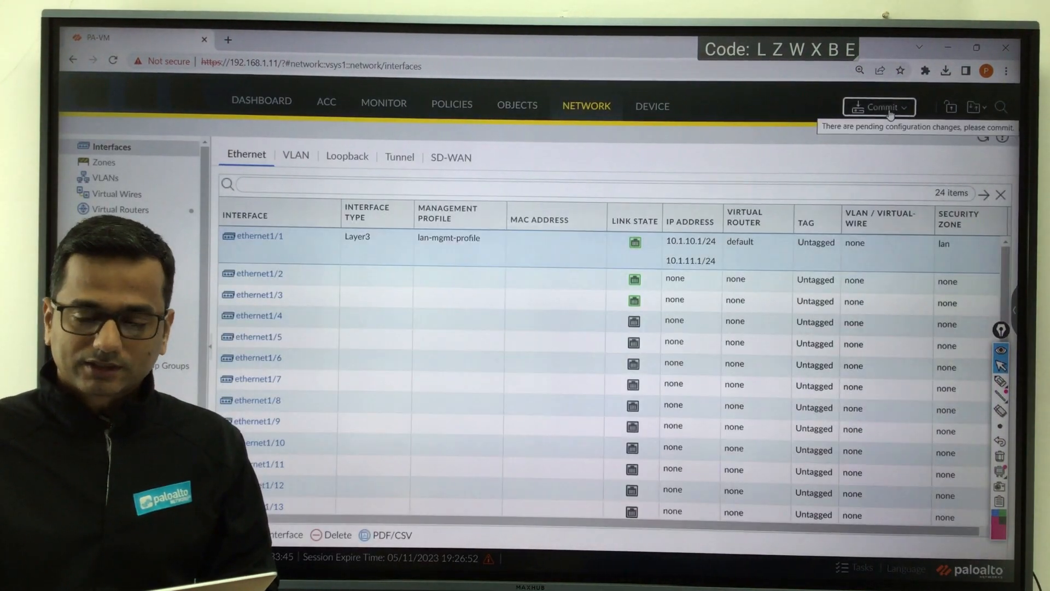
left_click(880, 106)
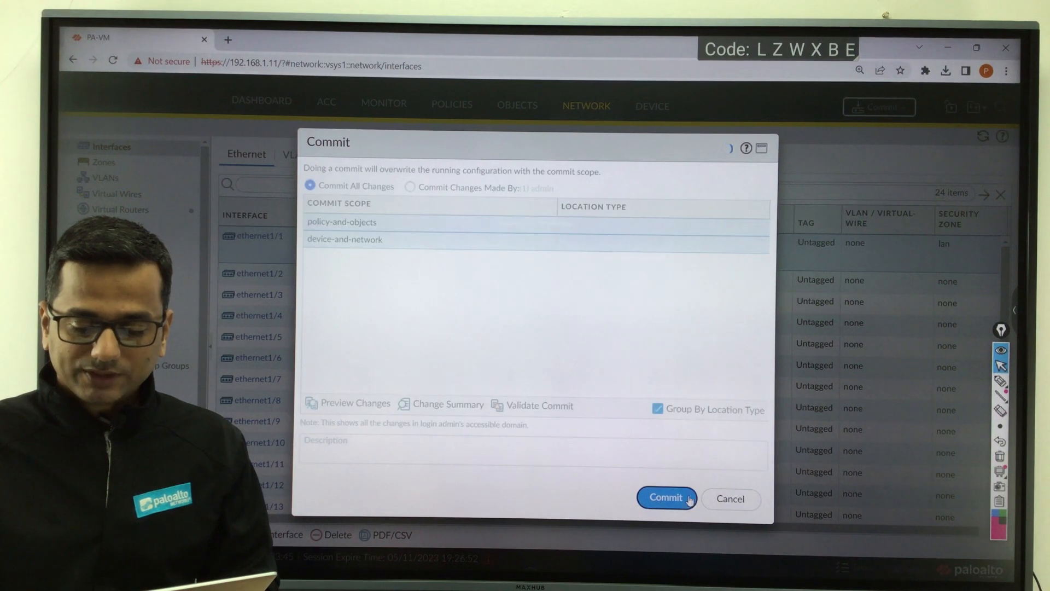
Commit the pending changes, review the Tasks list, and switch to MobaXterm.
left_click(665, 498)
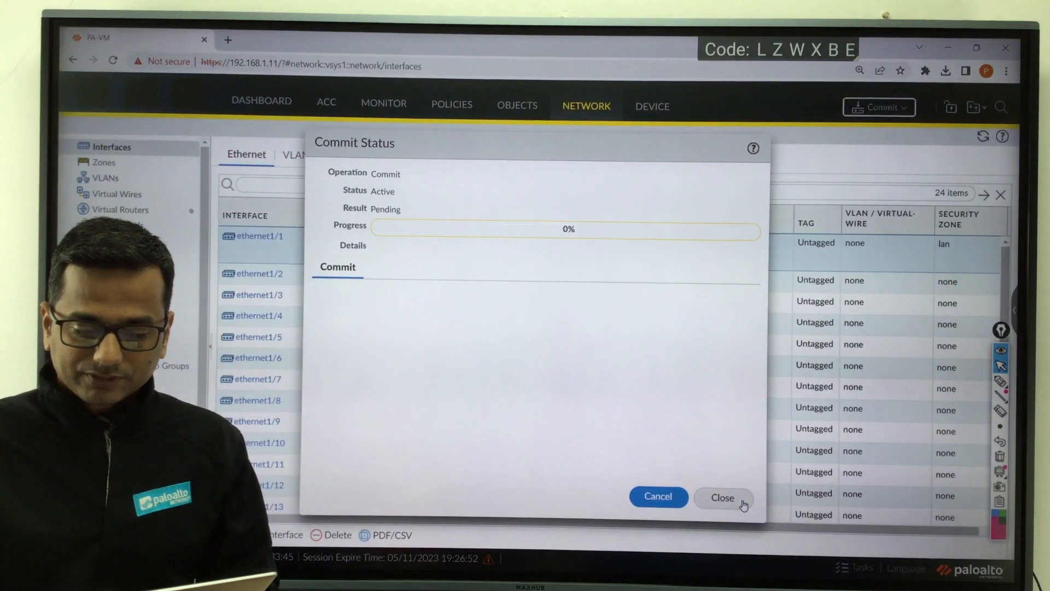
left_click(723, 498)
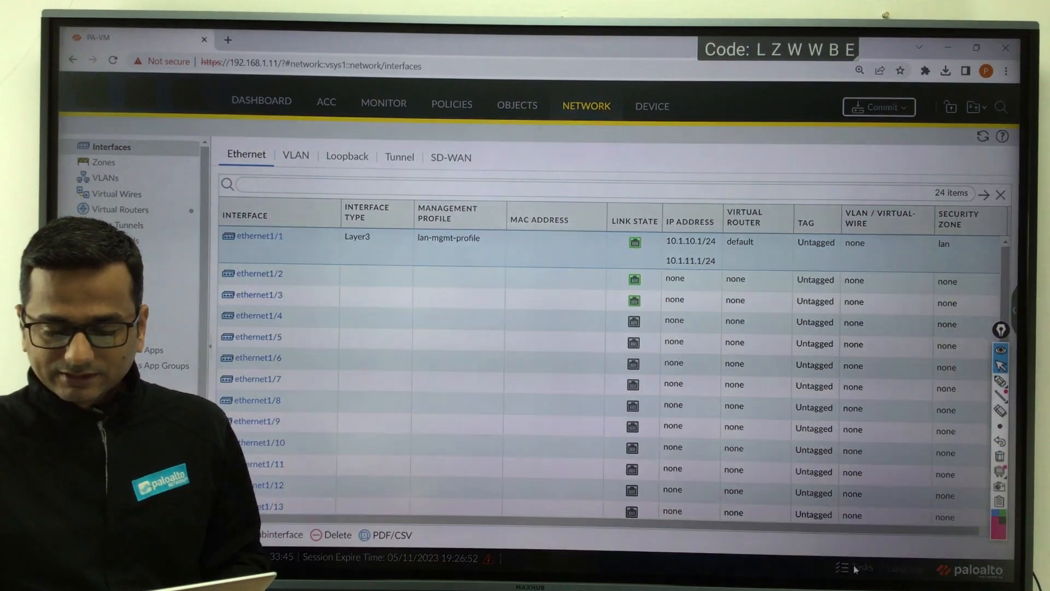
left_click(852, 568)
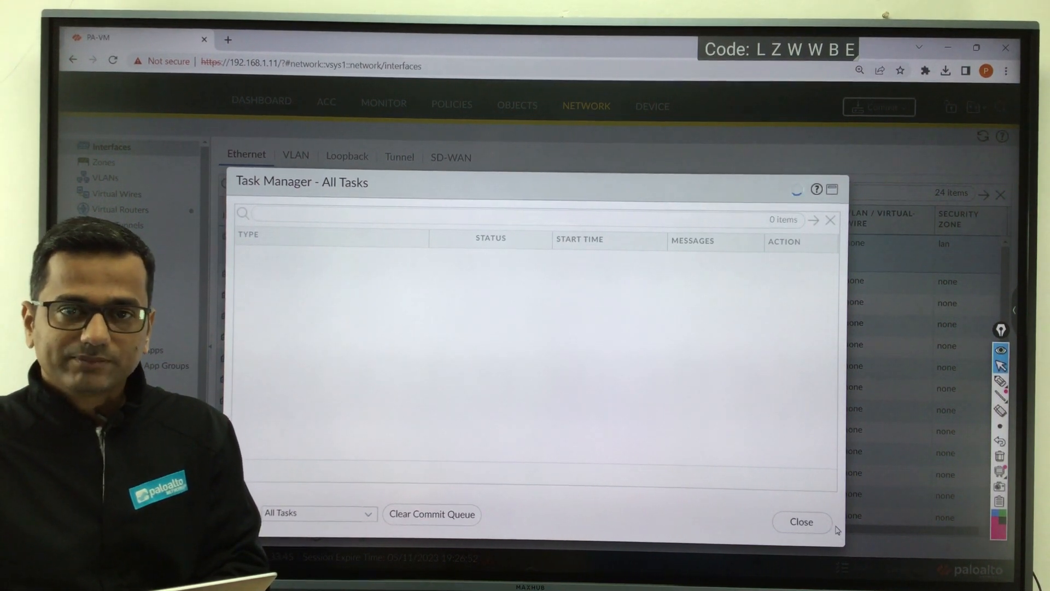
key("alt+tab")
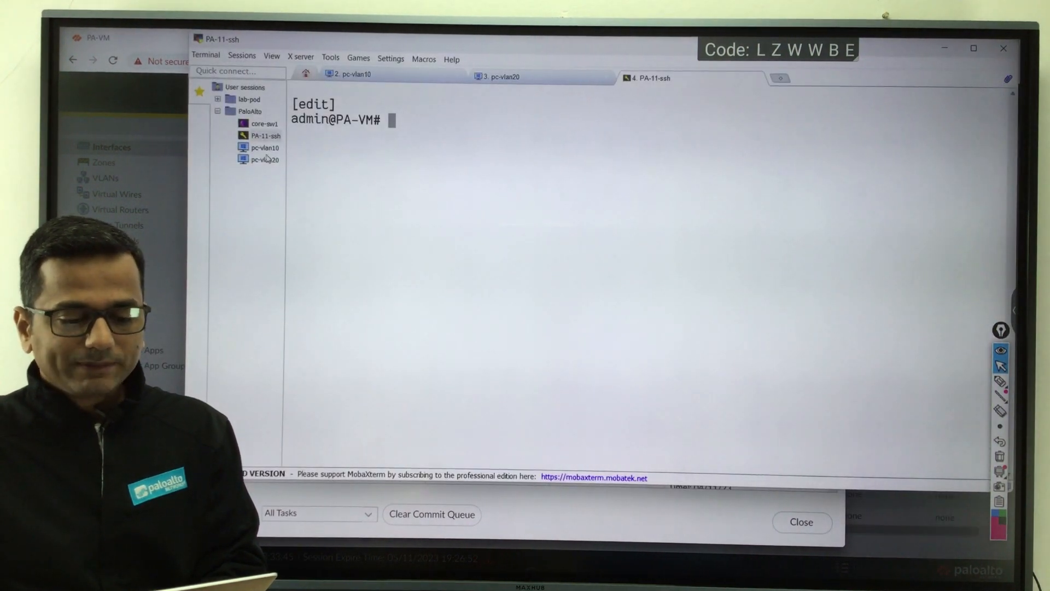
Run ipconfig on pc-vlan10 to confirm 10.1.10.10 with gateway 10.1.10.1.
left_click(263, 147)
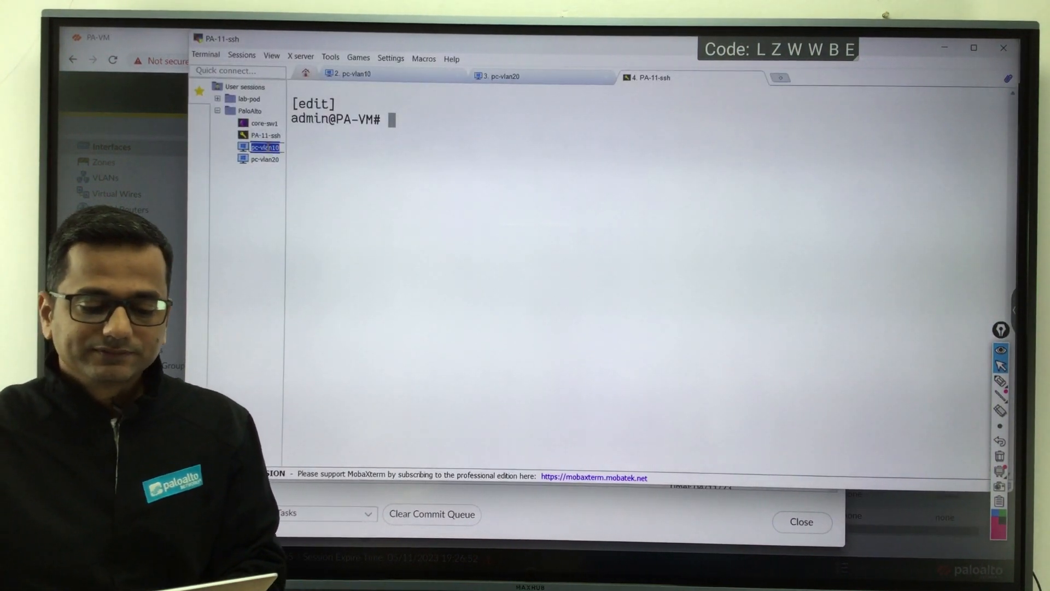
left_click(345, 73)
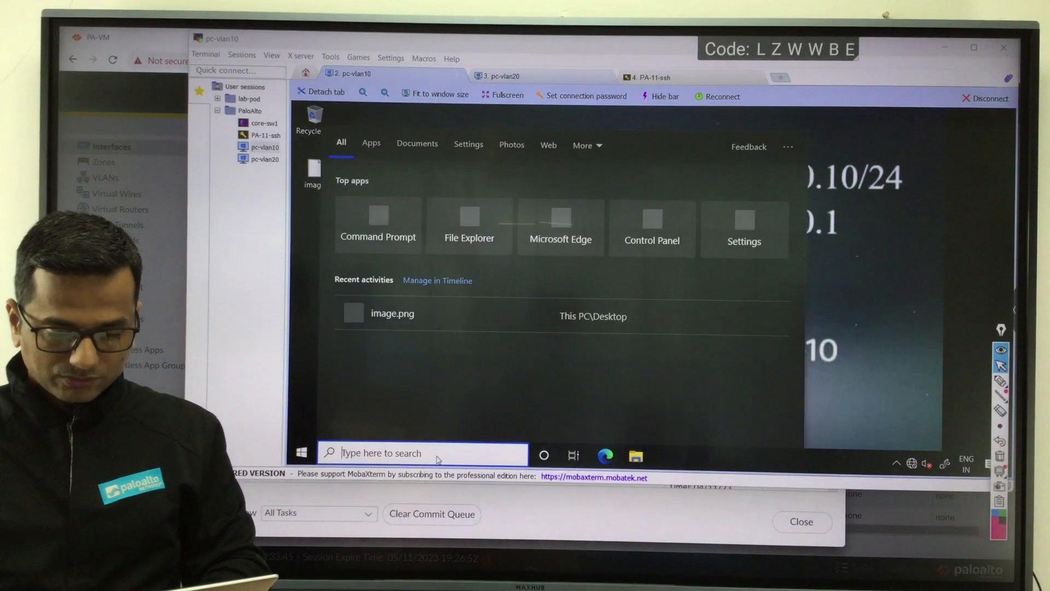
left_click(378, 224)
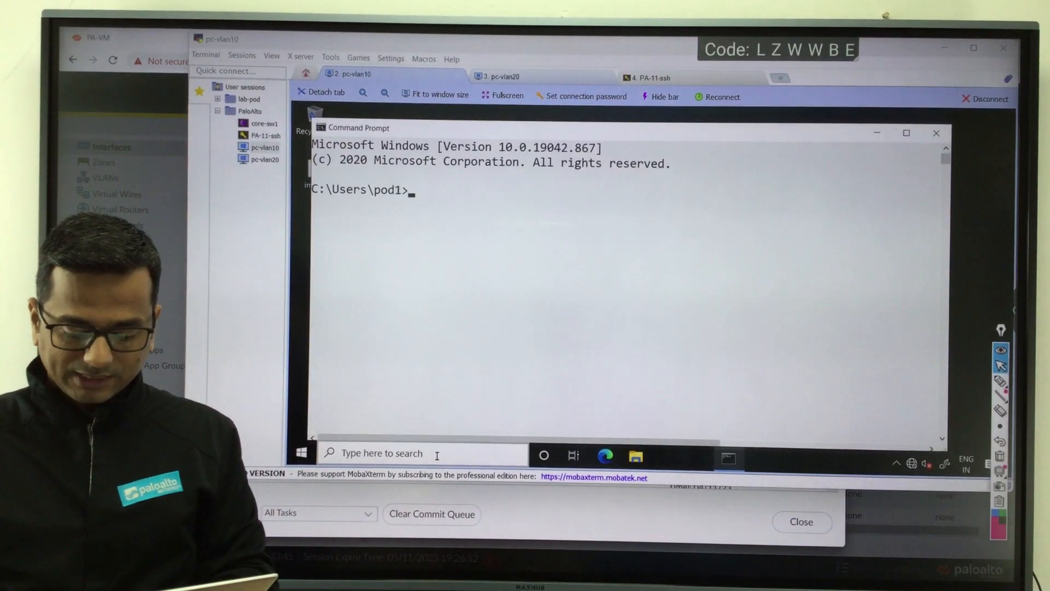
type("ipconfig")
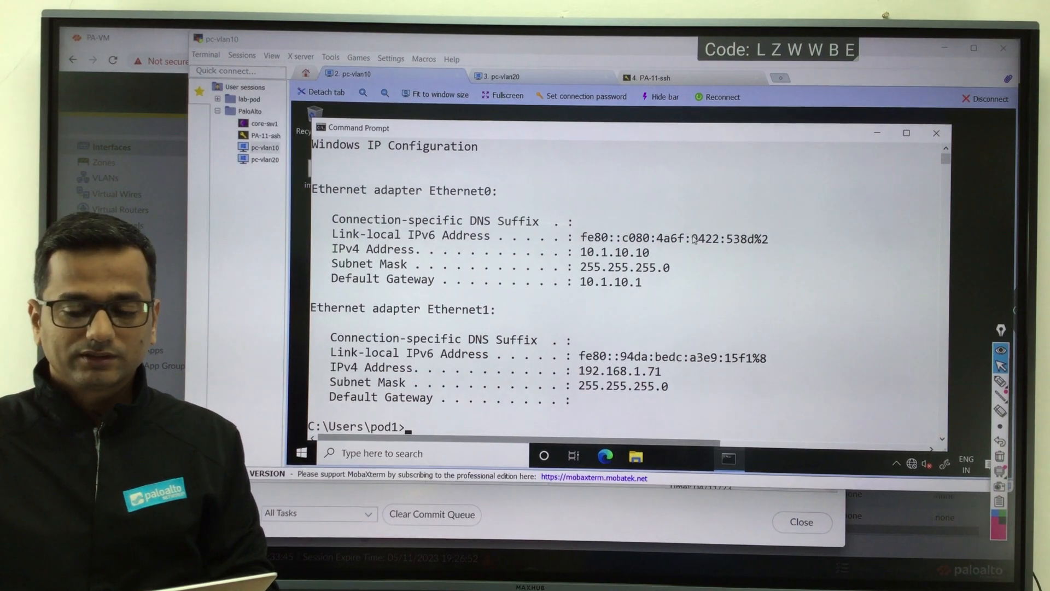
left_click(501, 76)
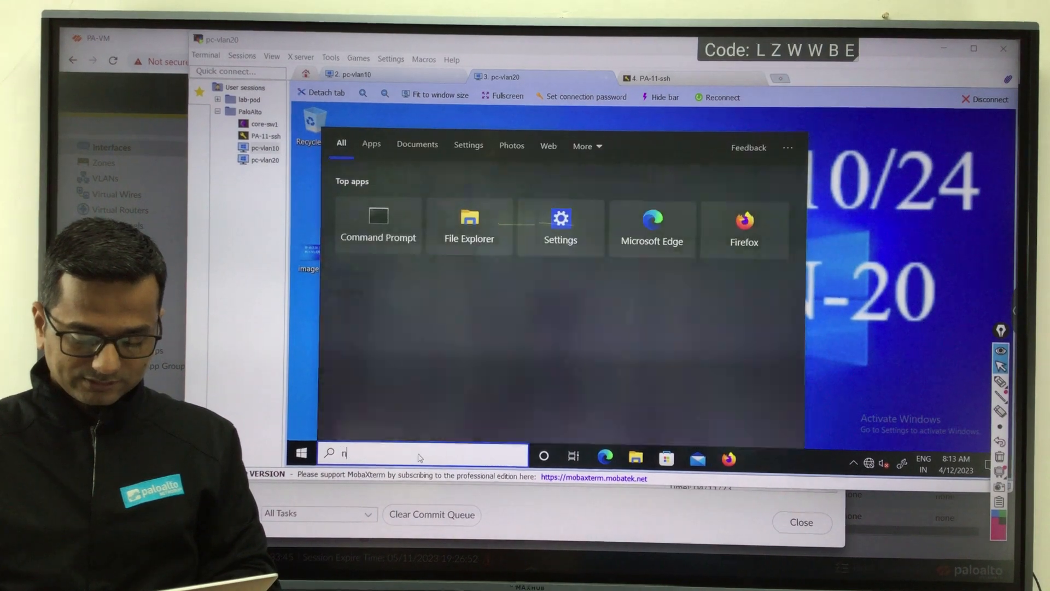
Give pc-vlan20's Ethernet0 static IP 10.1.11.10, mask 255.255.255.0, gateway 10.1.11.1.
type("cpa.cpl")
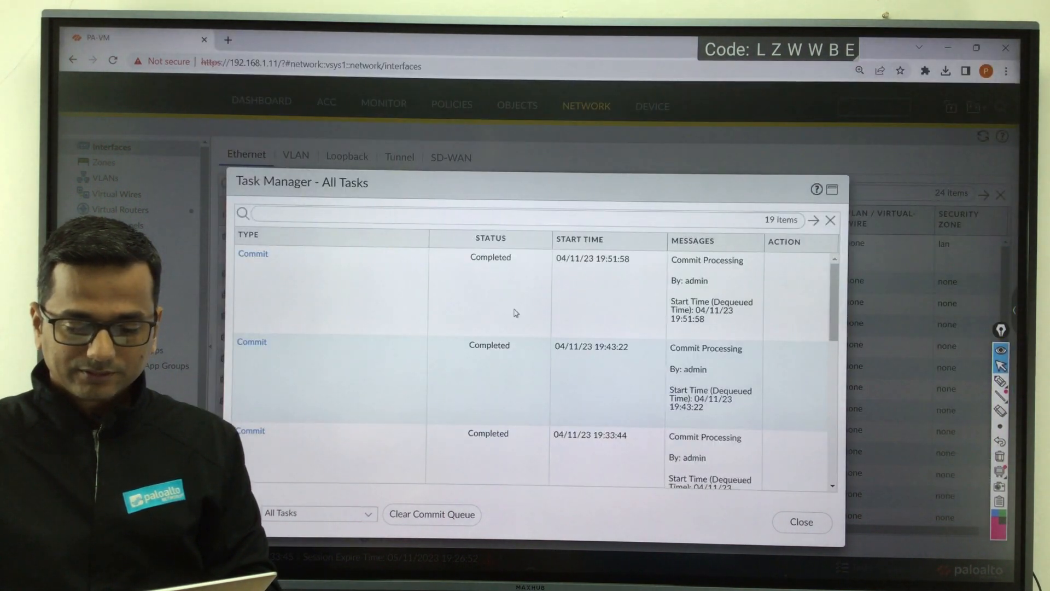
left_click(802, 522)
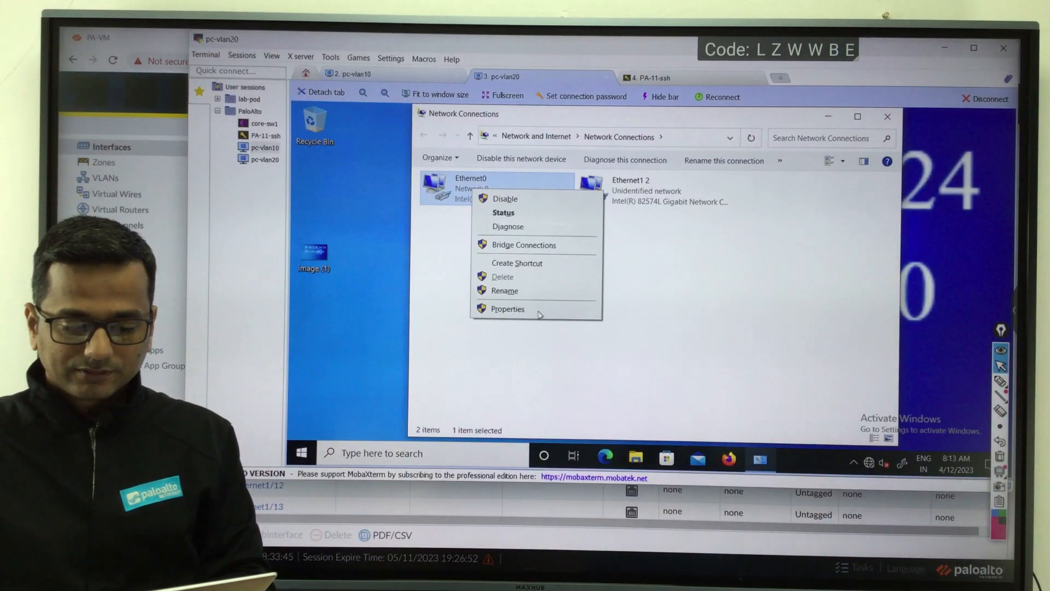
left_click(508, 309)
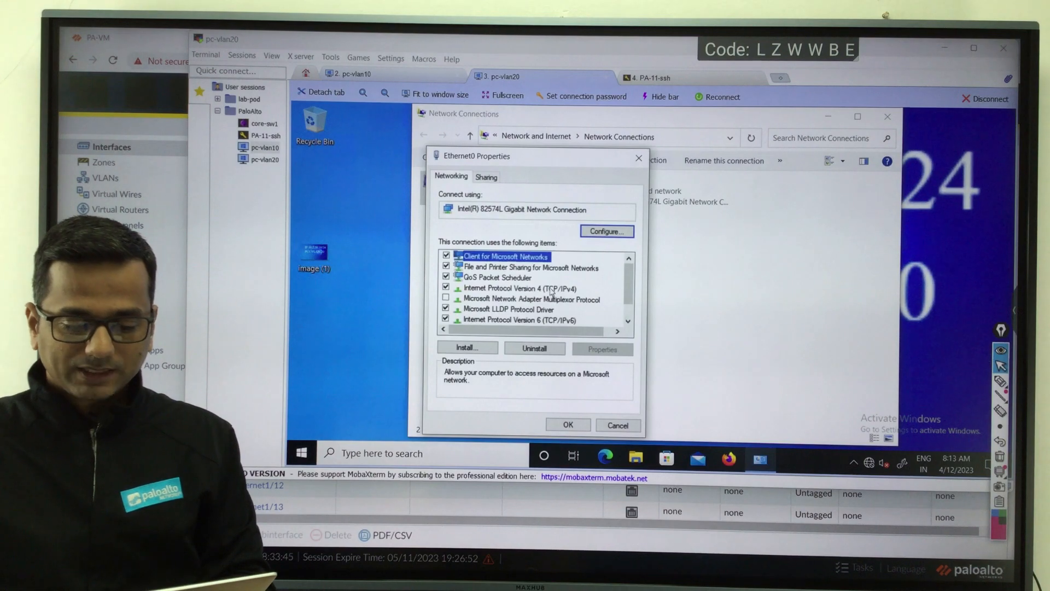
double_click(503, 288)
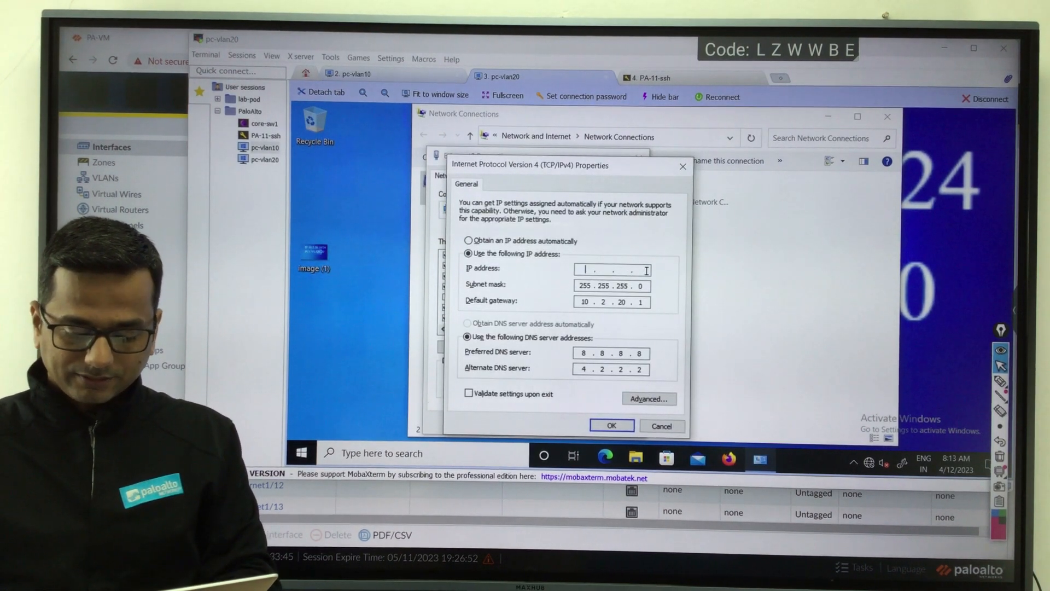
type("10.1.11")
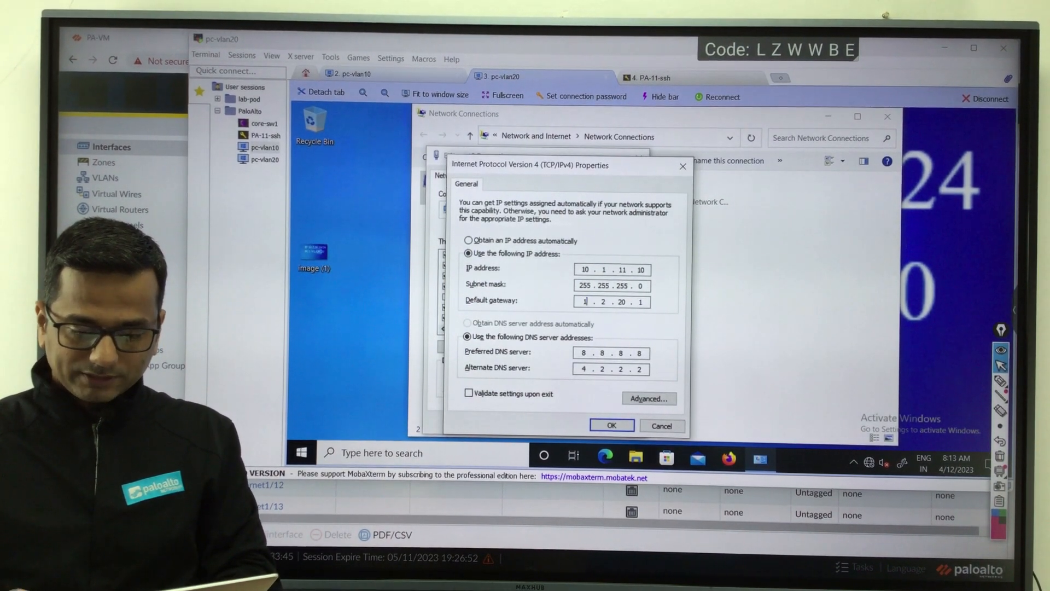
type("10.1.11.1")
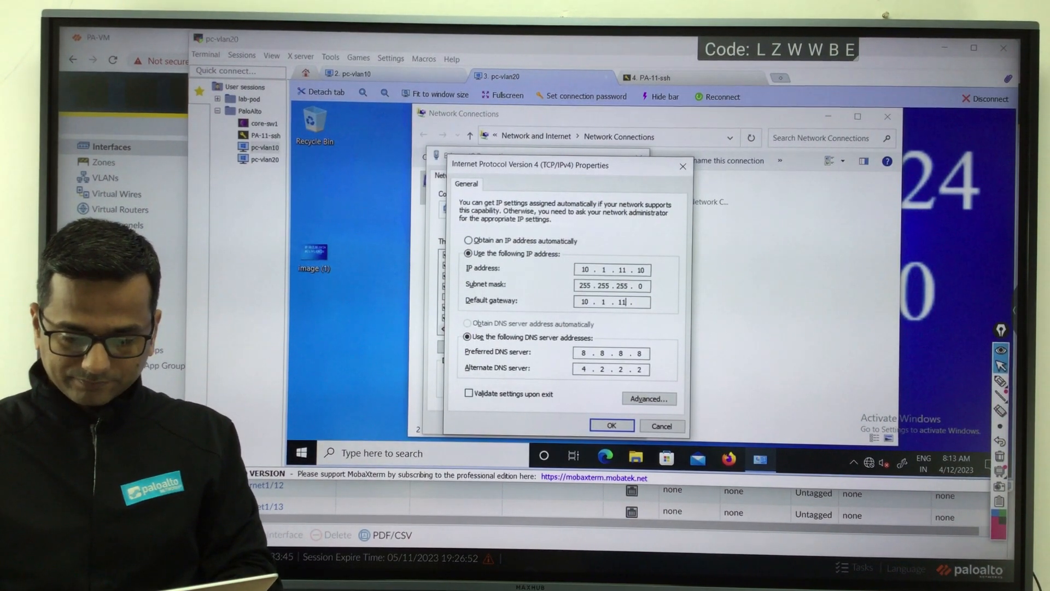
type("1")
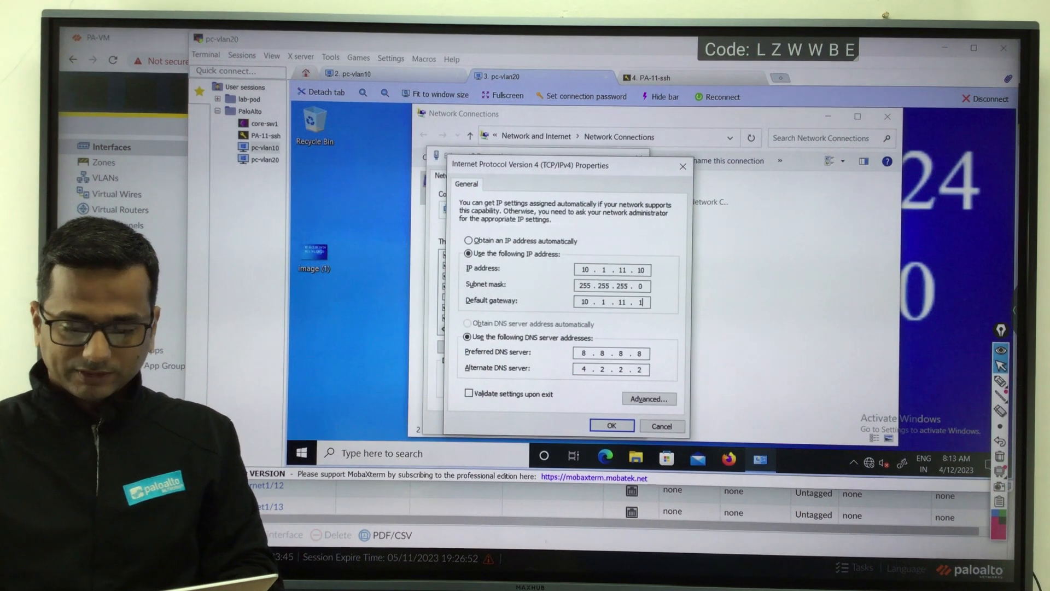
left_click(612, 426)
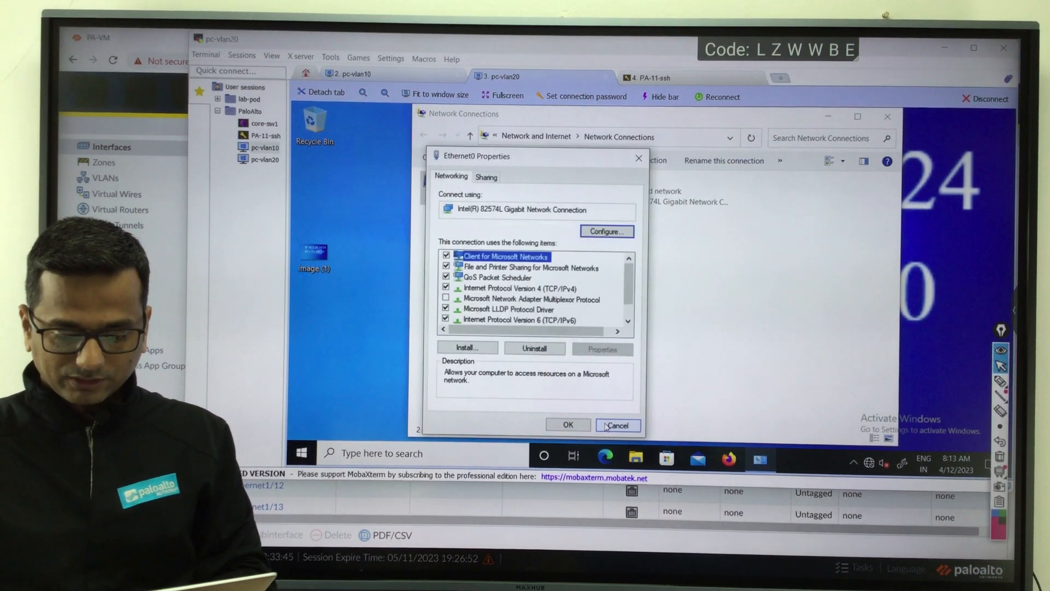
Reopen Ethernet0's IPv4 properties to verify the new settings.
left_click(518, 288)
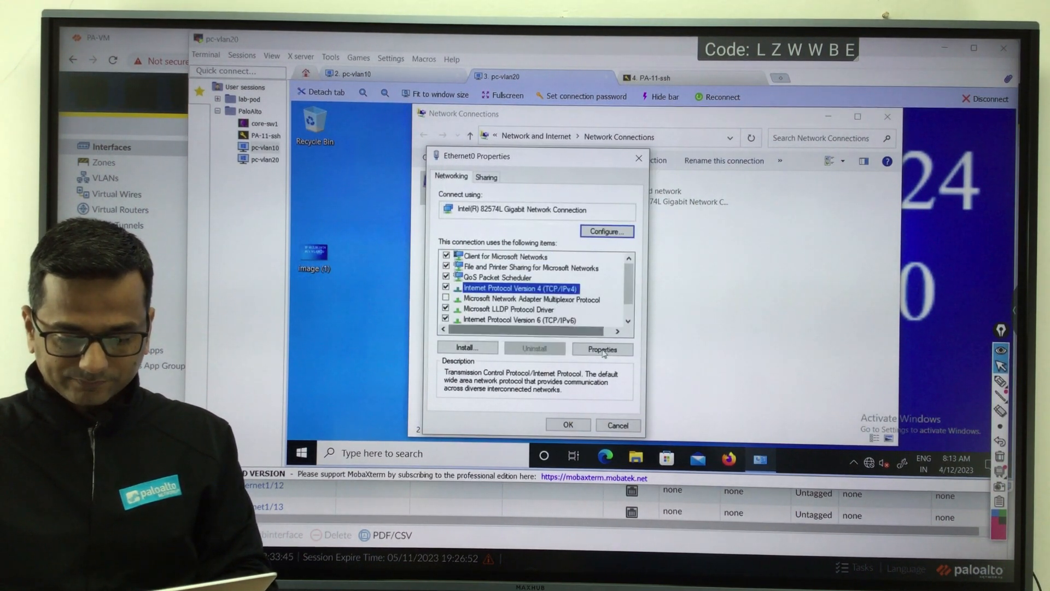
left_click(602, 349)
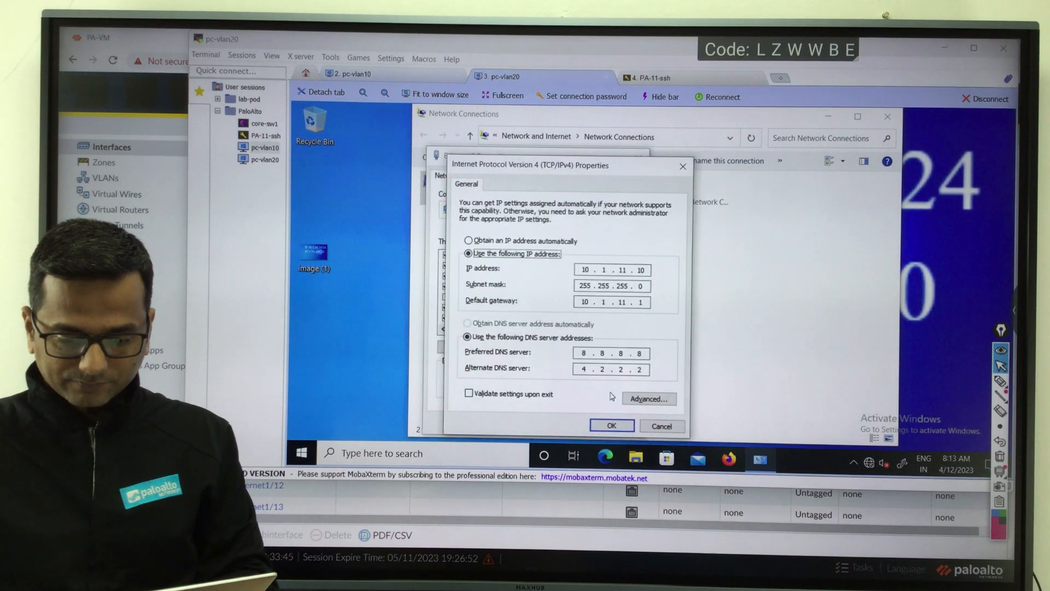
left_click(612, 425)
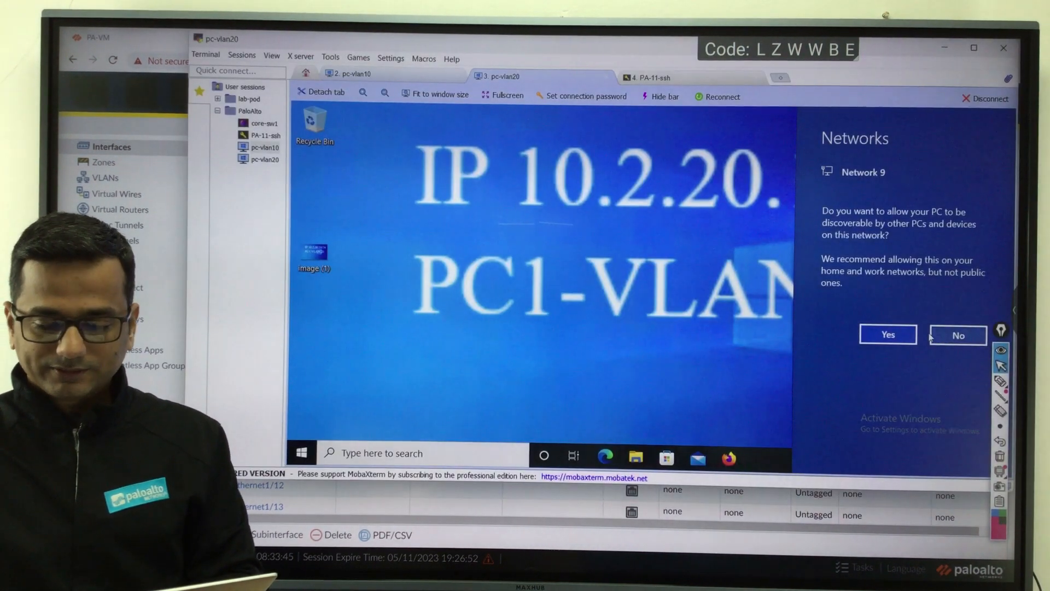
Decline network discovery, run ipconfig, and ping 10.1.10.10 from pc-vlan20.
left_click(958, 334)
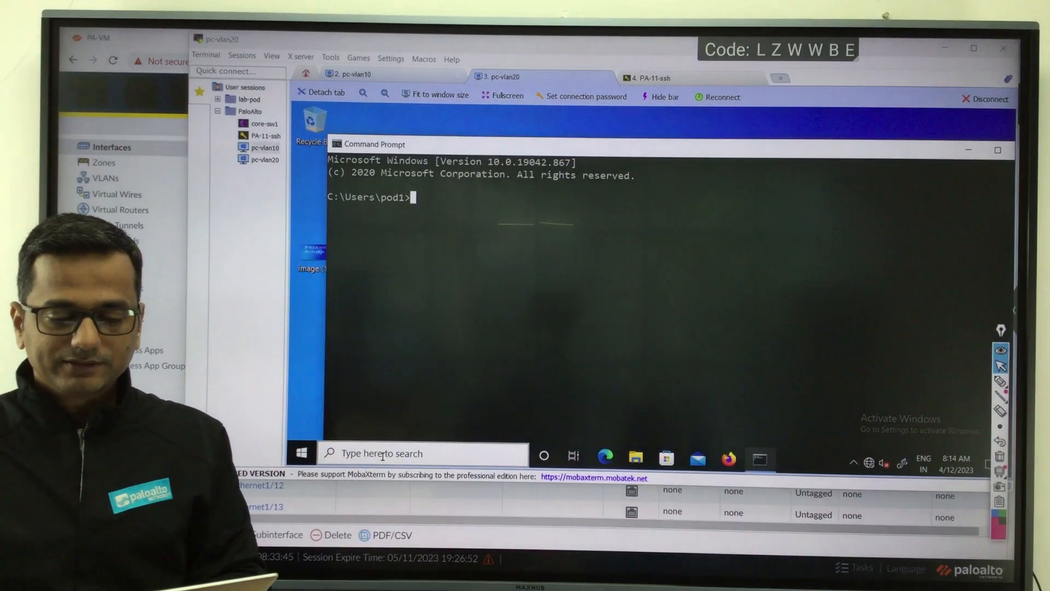
type("ipconfig")
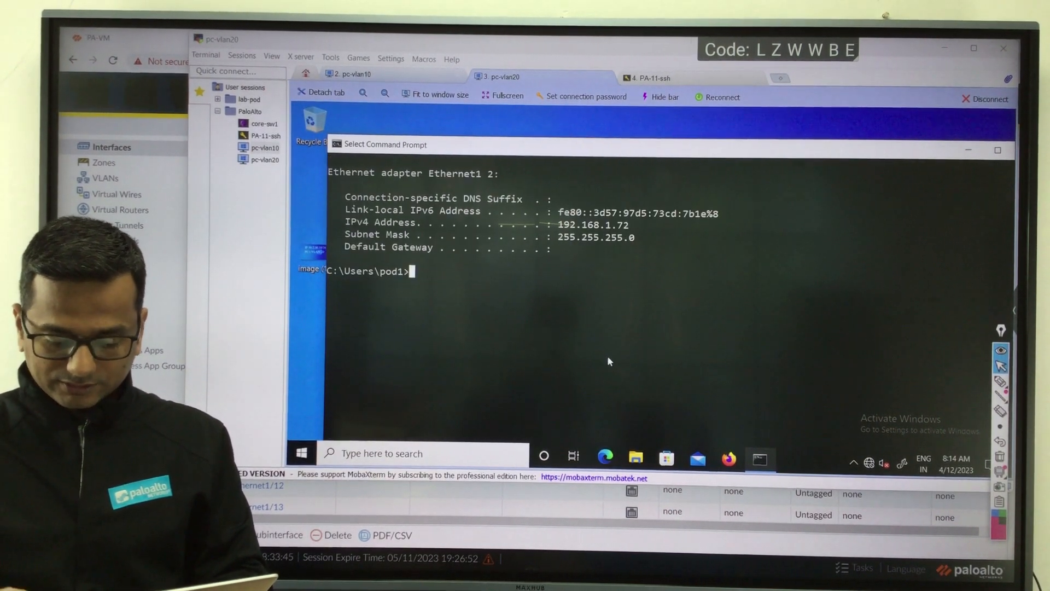
type("ping 10.")
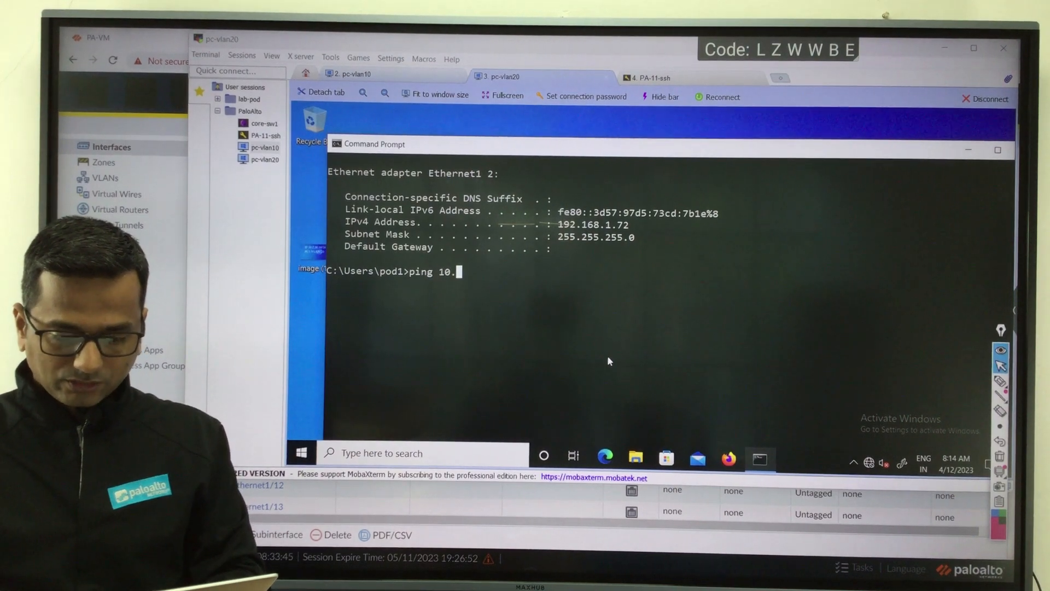
type("1.10.10")
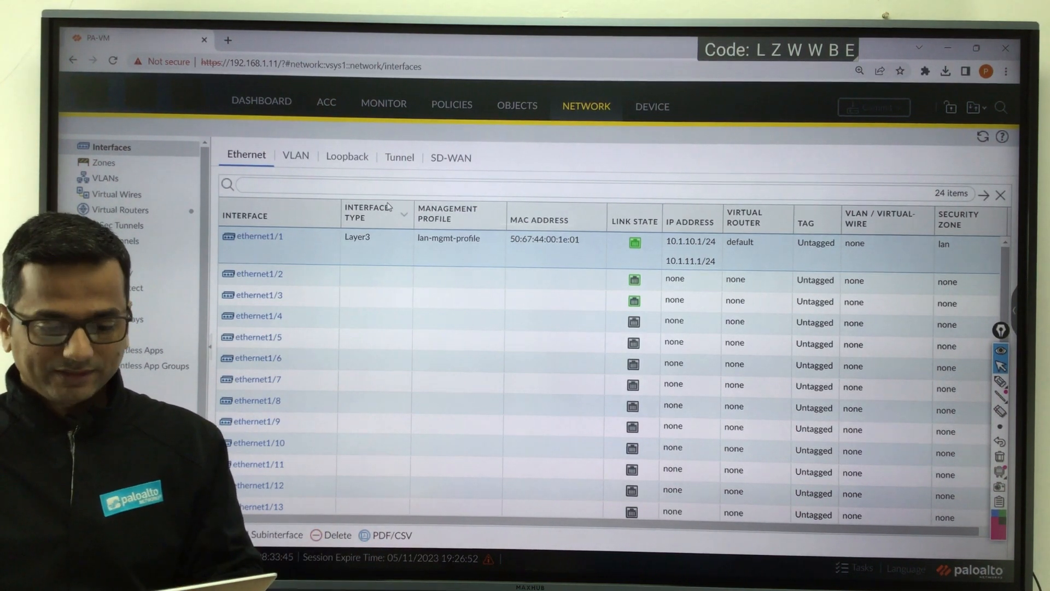
Filter traffic logs with (zone.src eq lan) and (zone.dst eq lan), then return to Network.
left_click(383, 102)
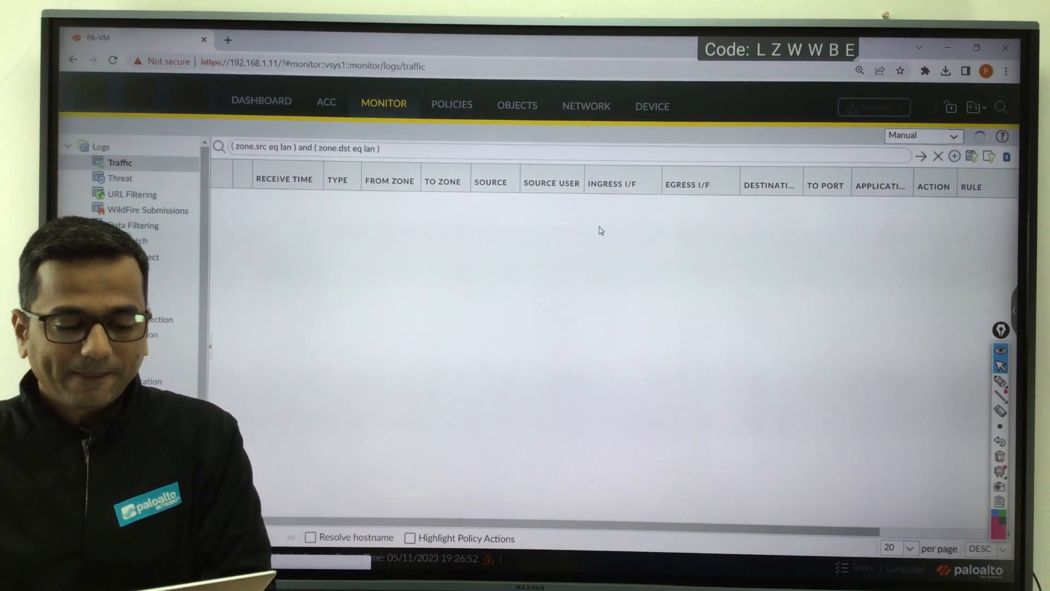
left_click(924, 157)
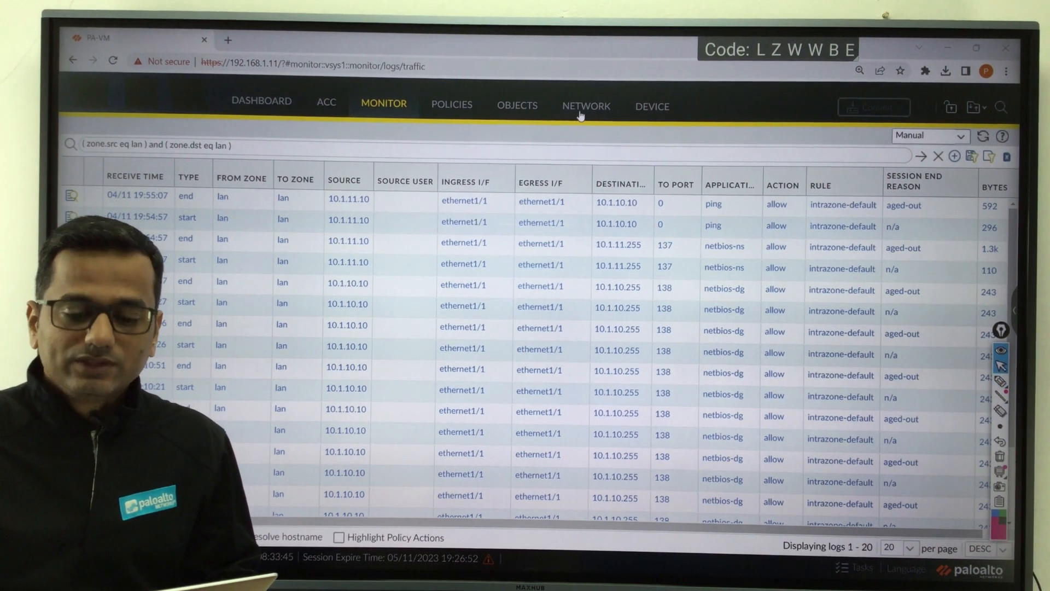
left_click(587, 106)
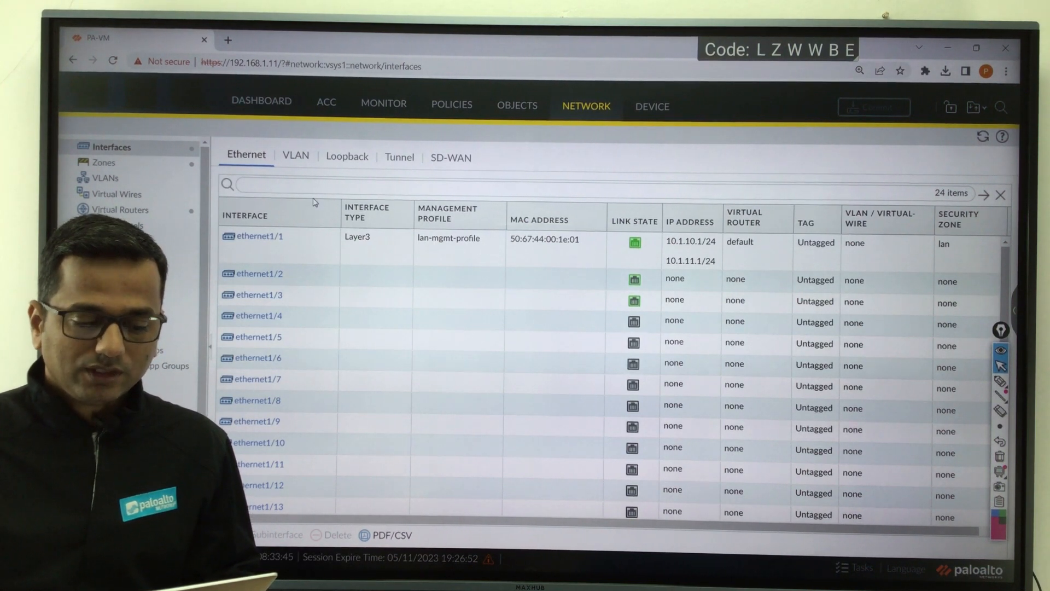
View the default virtual router's runtime stats, then return to the interface list.
left_click(118, 210)
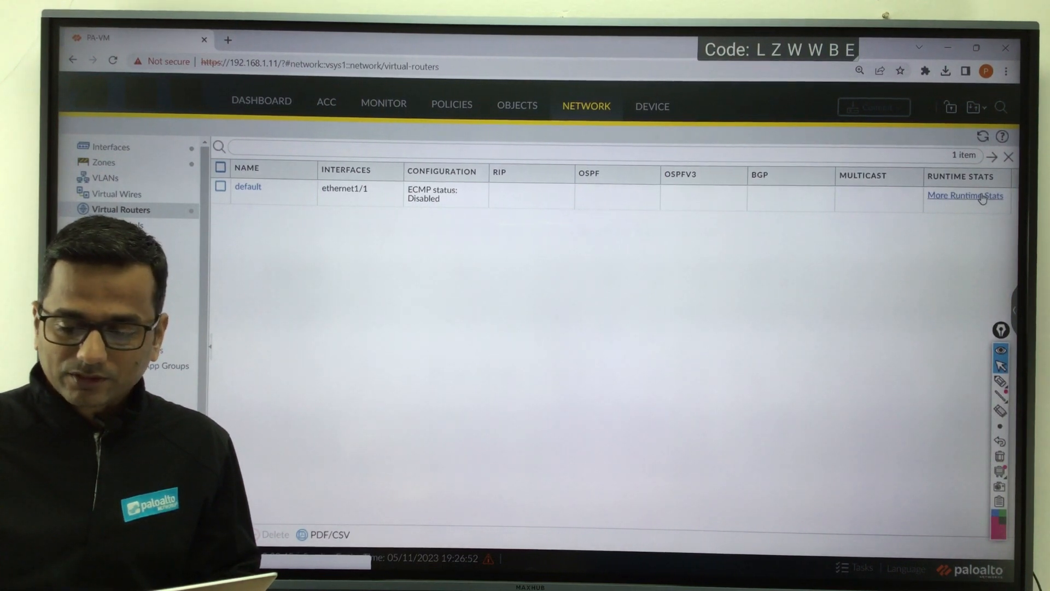
left_click(965, 195)
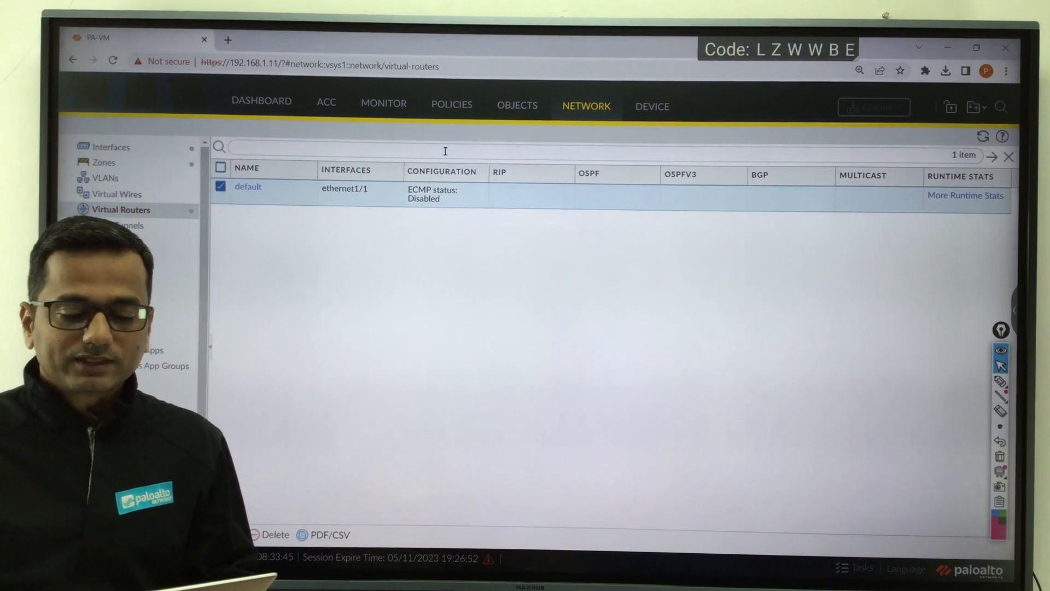
left_click(109, 147)
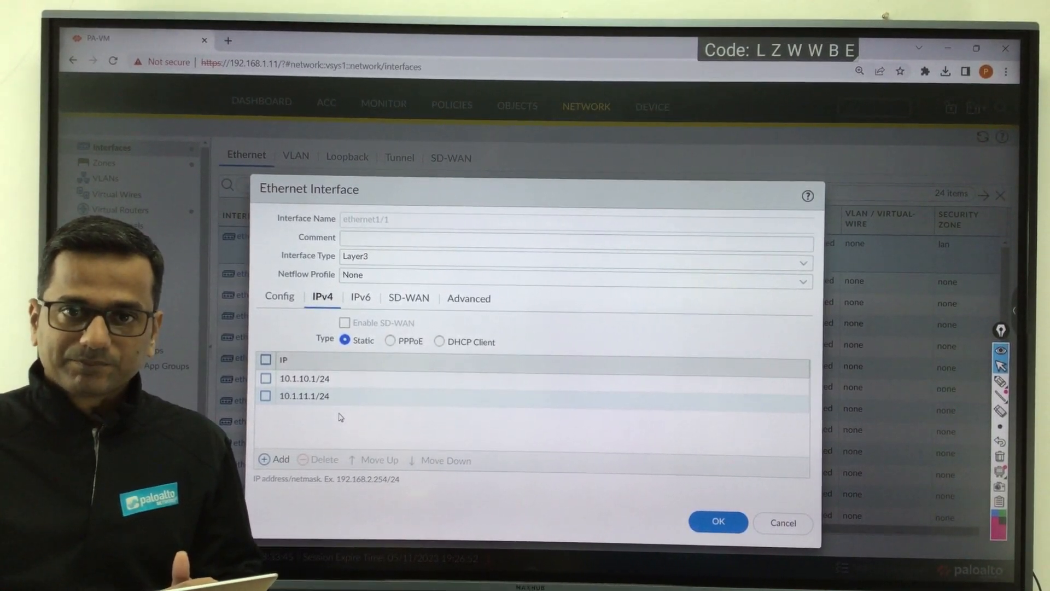
Dismiss the ethernet1/1 settings and return to pc-vlan20's successful pings to 10.1.10.10.
left_click(722, 522)
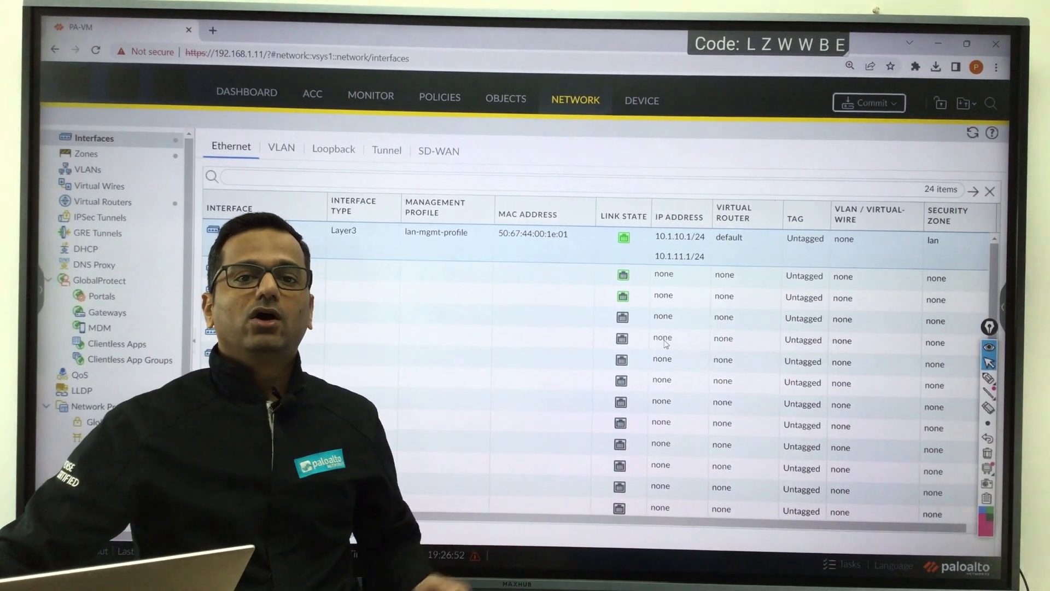
key("alt+tab")
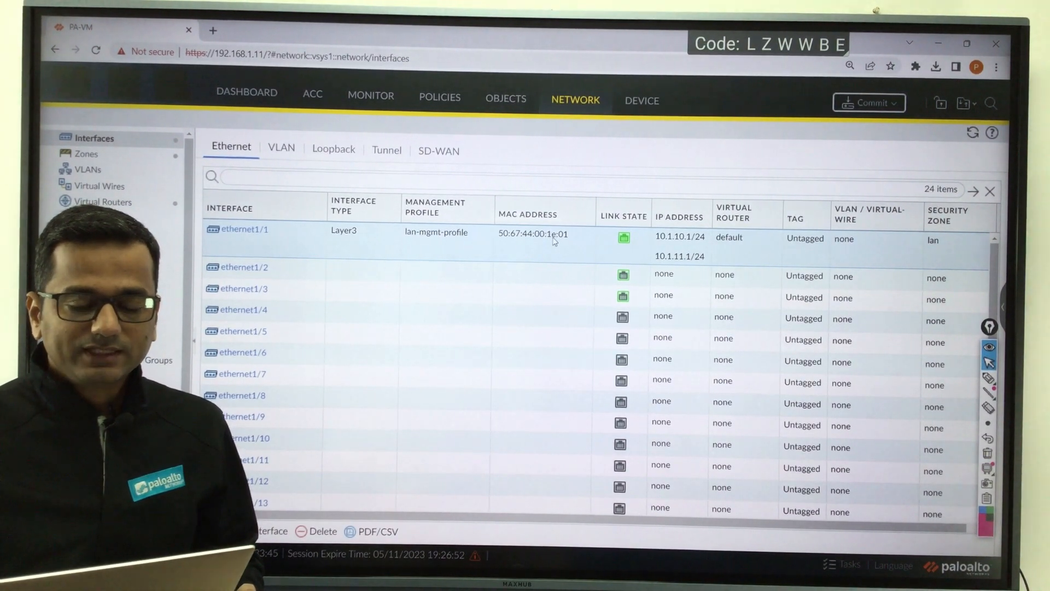
key("alt+tab")
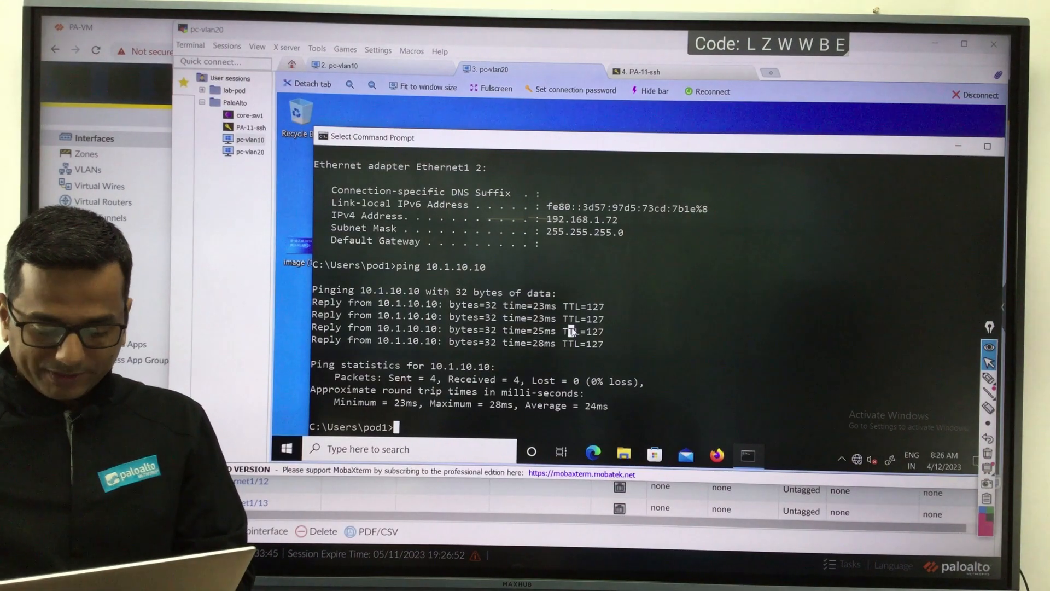
Run arp -a on pc-vlan20 to confirm gateway 10.1.11.1 maps to the firewall MAC.
type("a")
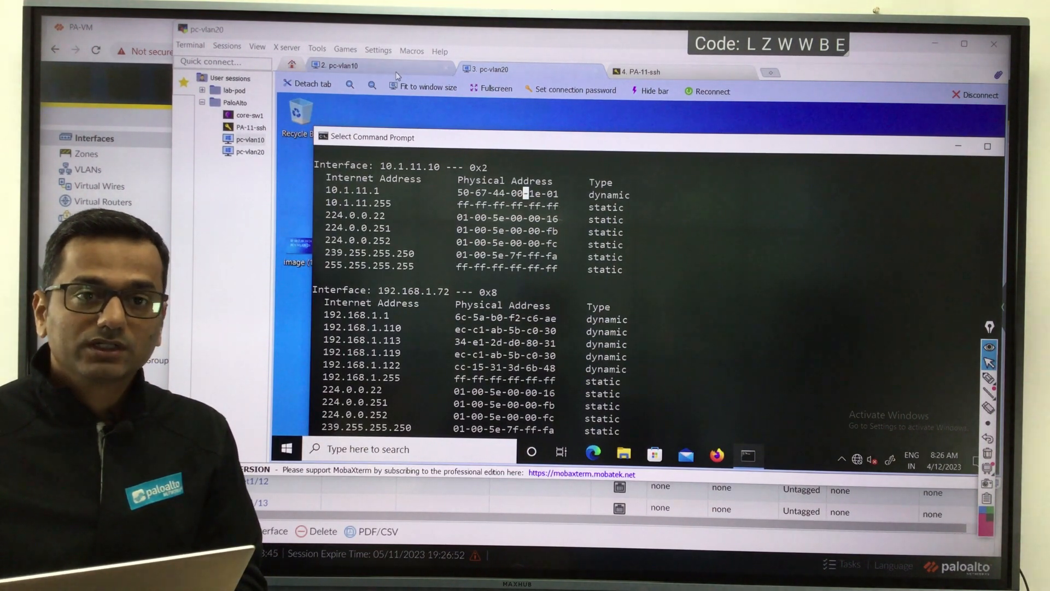
left_click(332, 69)
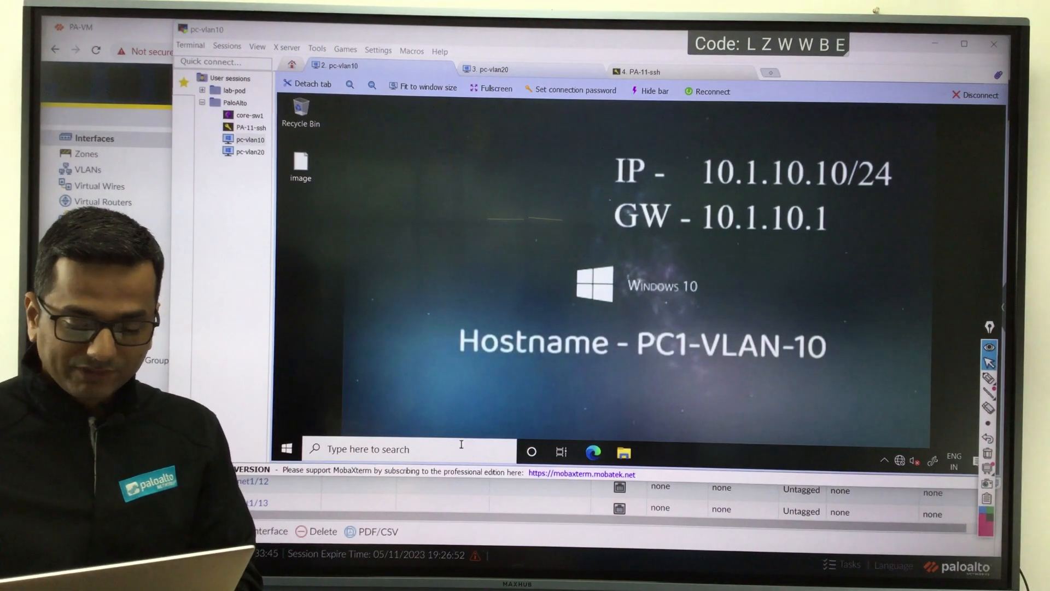
Search for and launch Command Prompt on the pc-vlan10 desktop.
type("c")
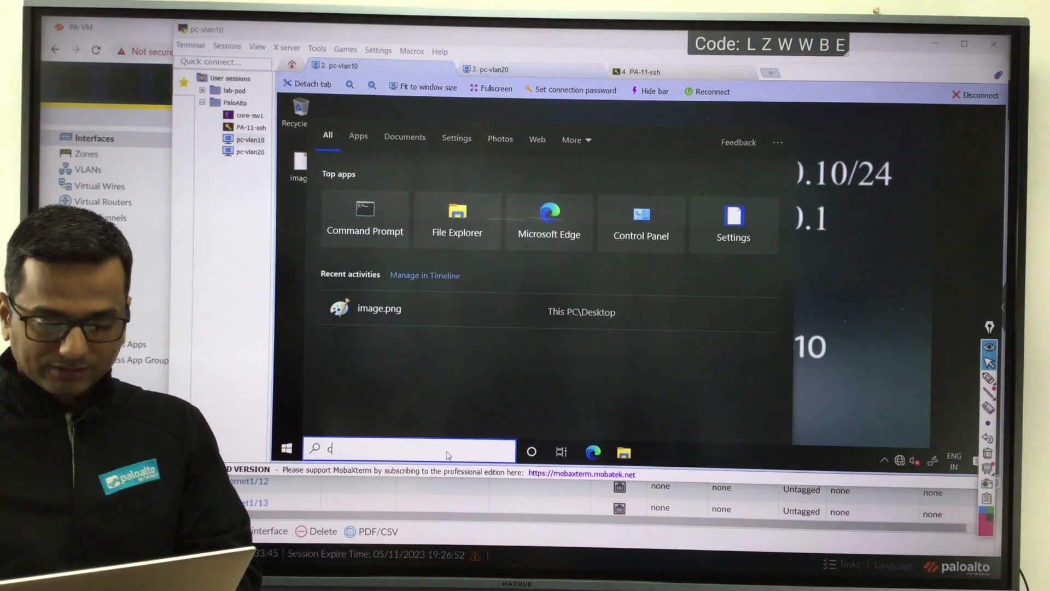
left_click(365, 219)
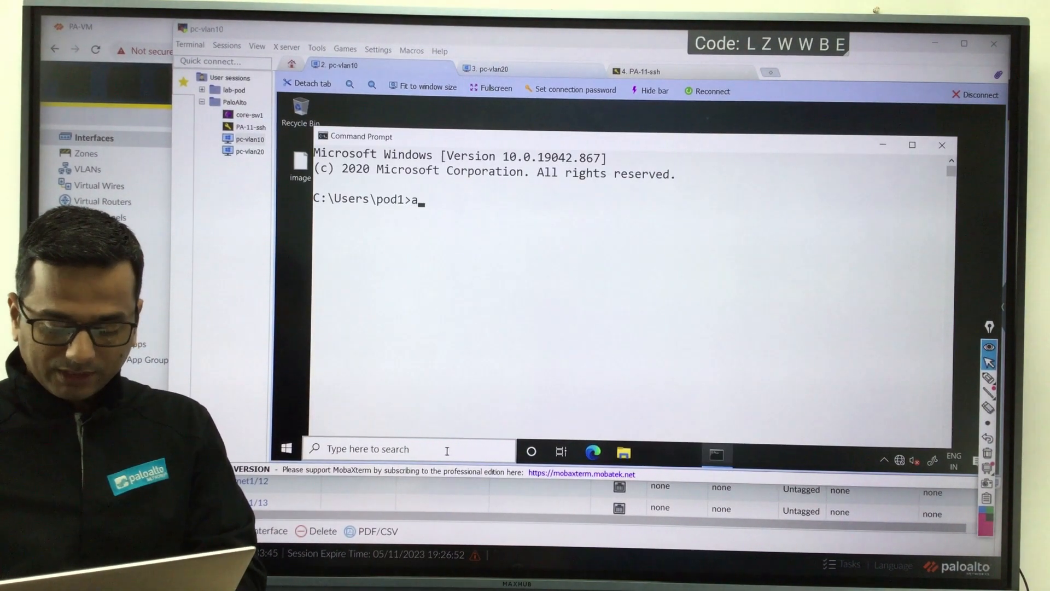